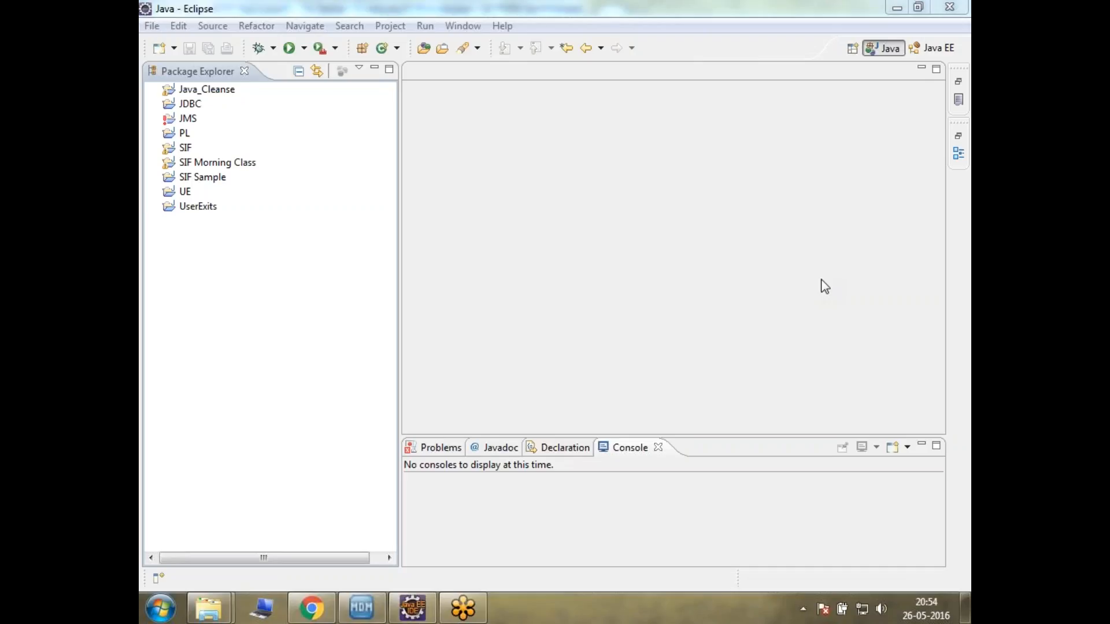
Dismiss the Eclipse version information and bring Windows Explorer to the front
{"action": "left_click", "coordinate": [502, 25]}
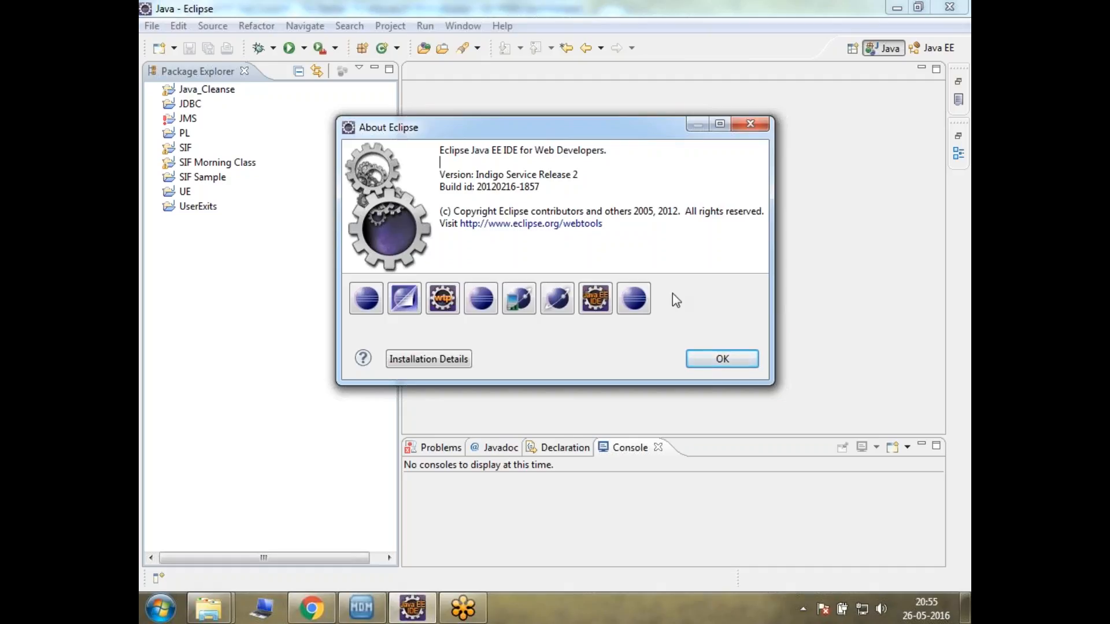
{"action": "left_click", "coordinate": [721, 358]}
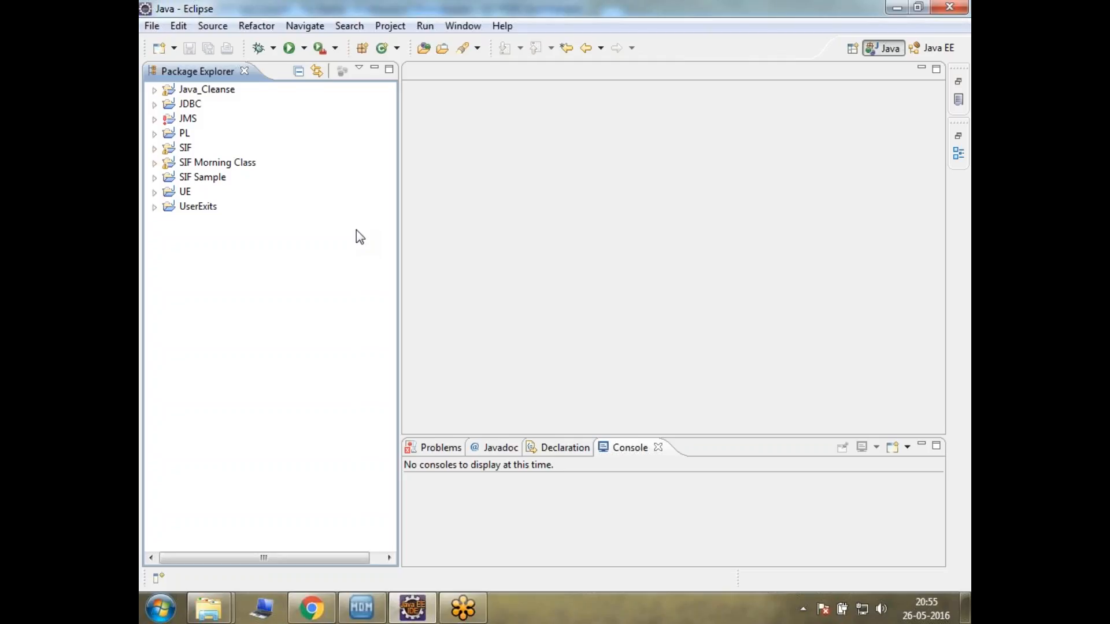
{"action": "mouse_move", "coordinate": [301, 512]}
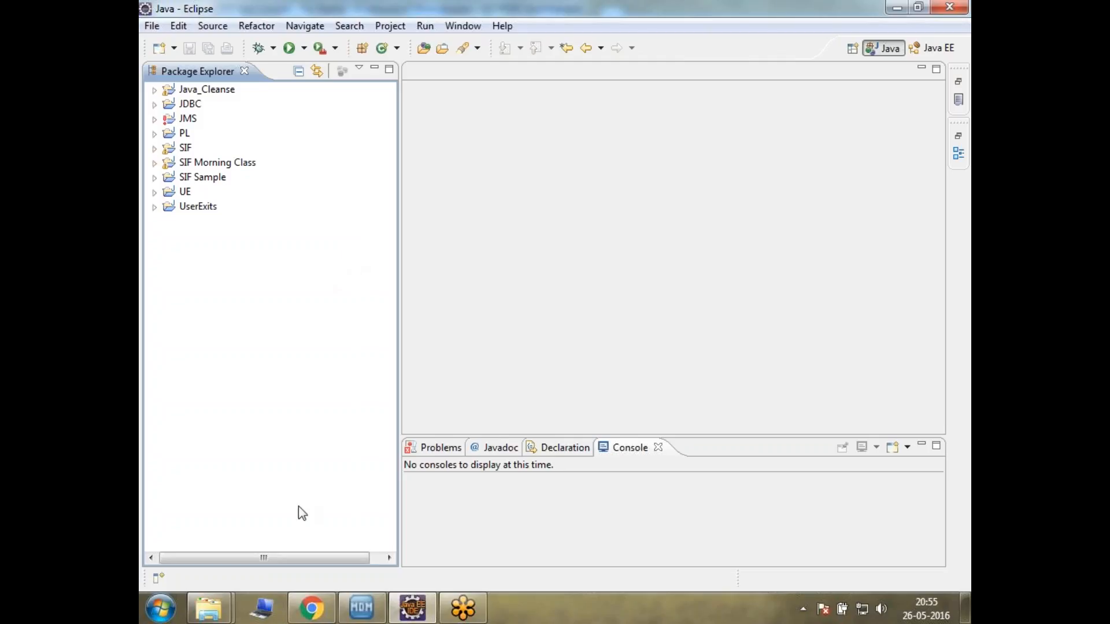
{"action": "left_click", "coordinate": [208, 606]}
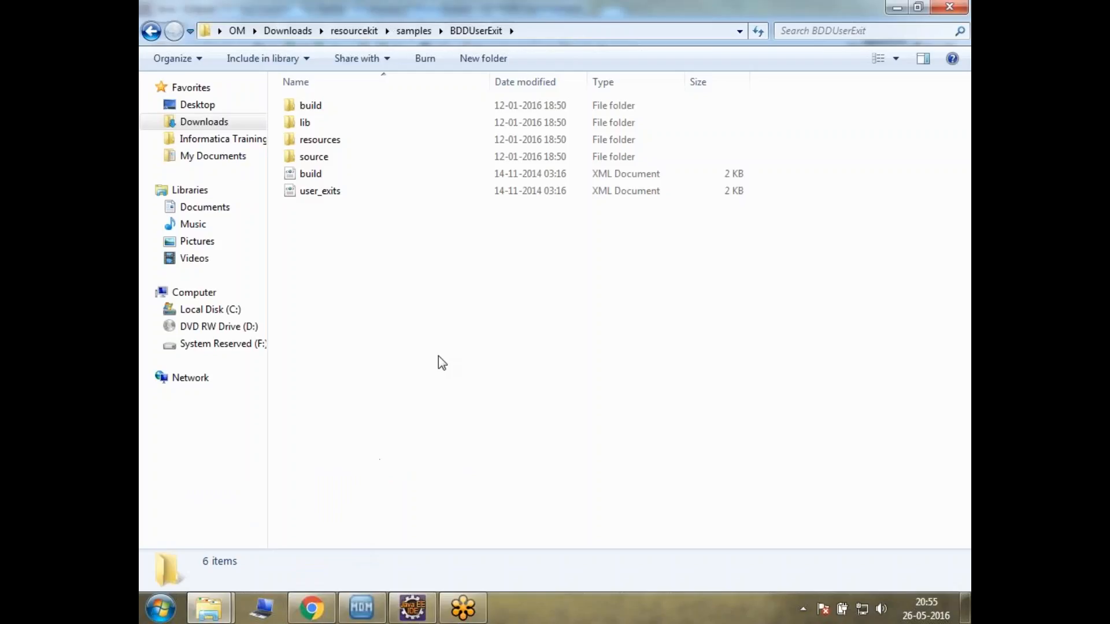
Go up to the samples folder and show the BDDUserExit sample's contents
{"action": "left_click", "coordinate": [151, 30]}
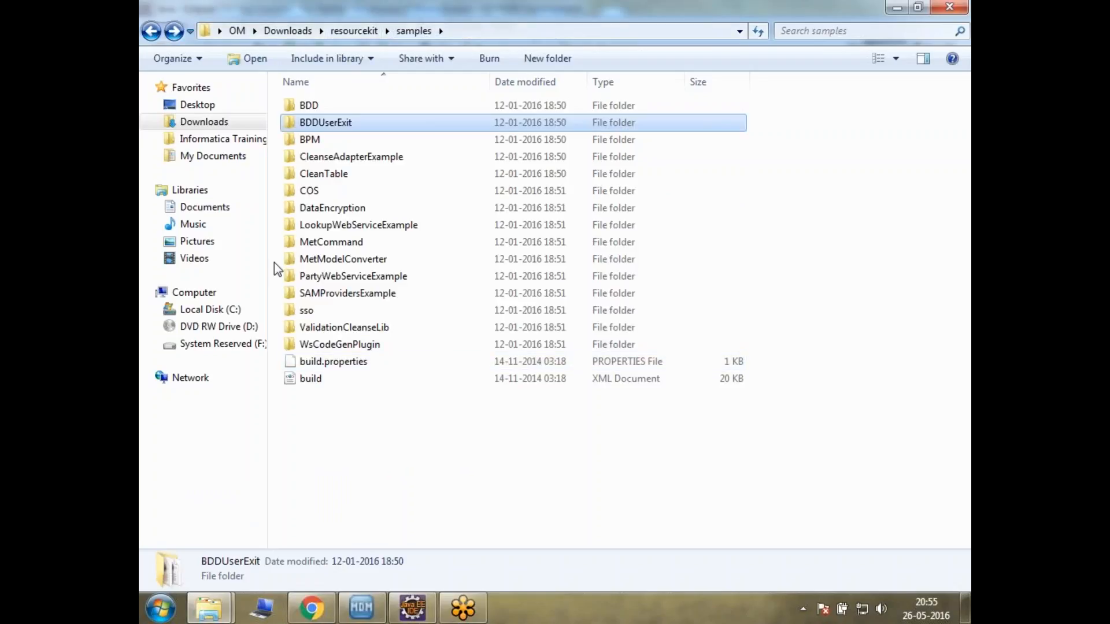
{"action": "mouse_move", "coordinate": [326, 122]}
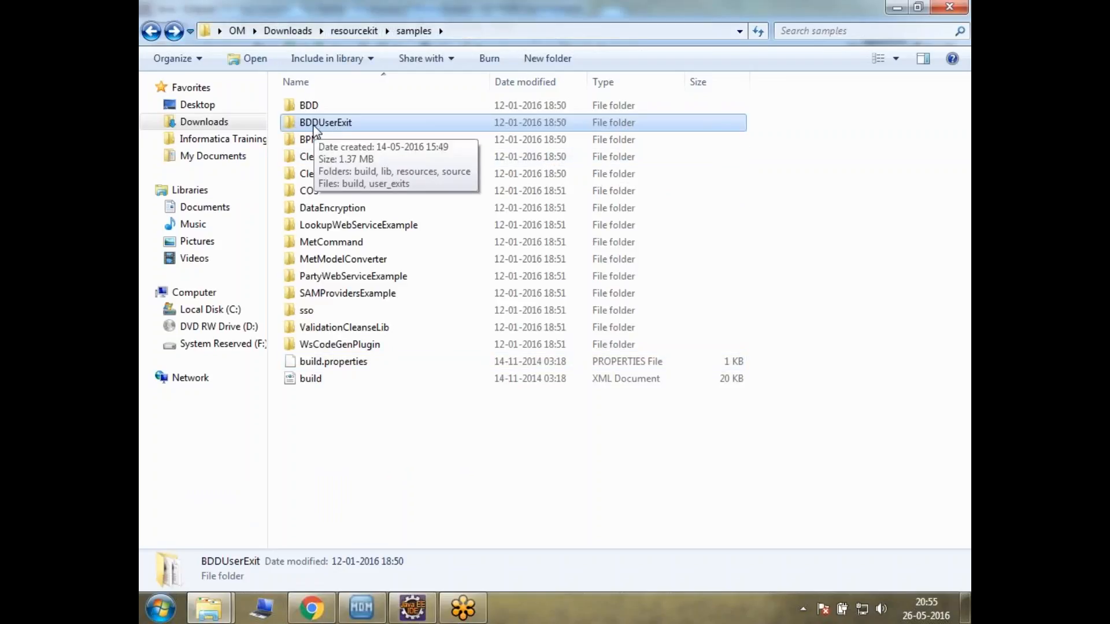
{"action": "mouse_move", "coordinate": [347, 132]}
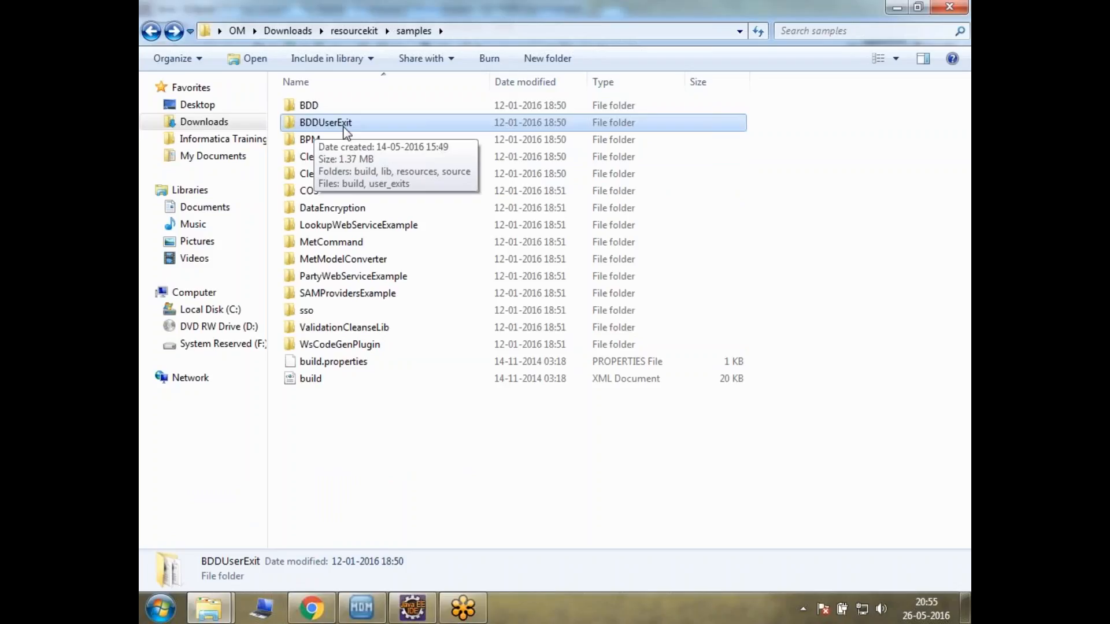
{"action": "double_click", "coordinate": [326, 123]}
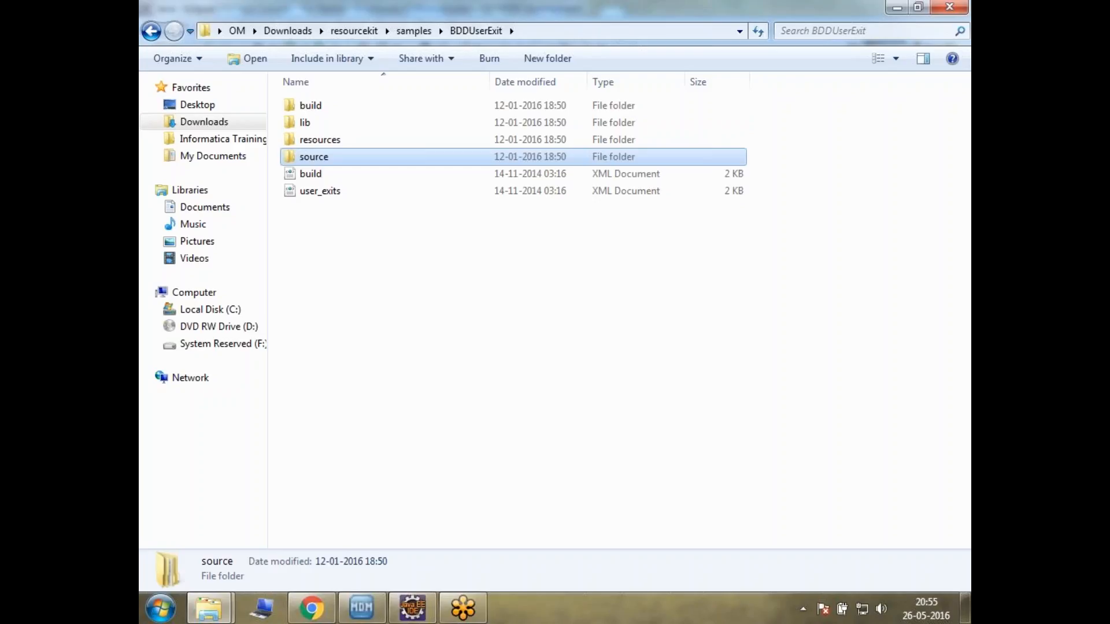
{"action": "mouse_move", "coordinate": [354, 268]}
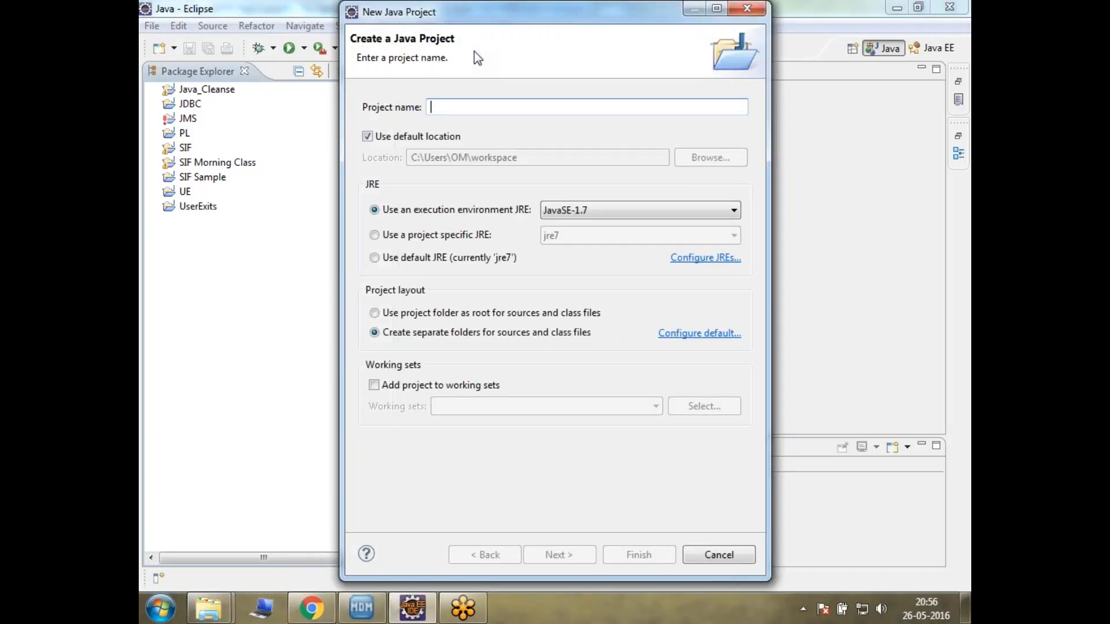
Create the Java project IDD_UserExits and expand it to show src and the JavaSE-1.7 library
{"action": "type", "text": "BDD"}
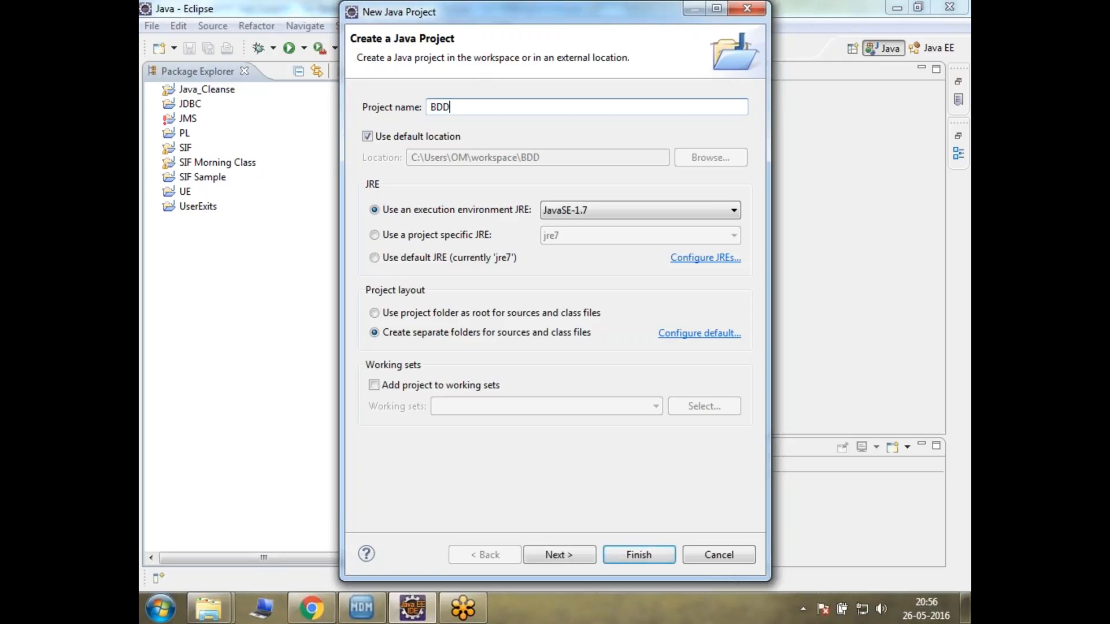
{"action": "type", "text": "IDD"}
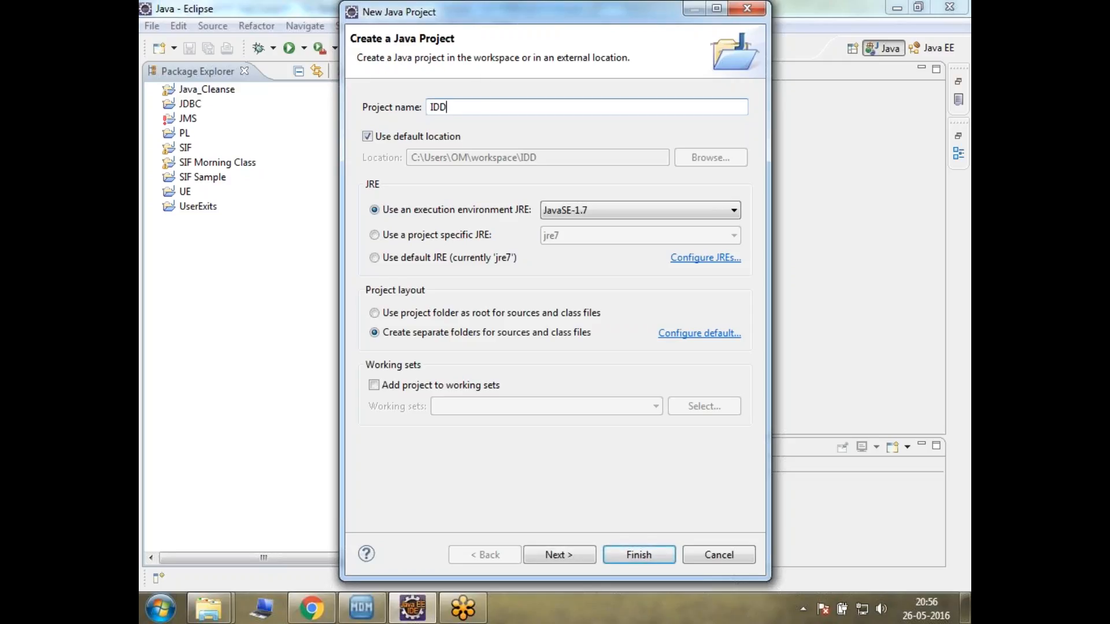
{"action": "type", "text": "_UserExits"}
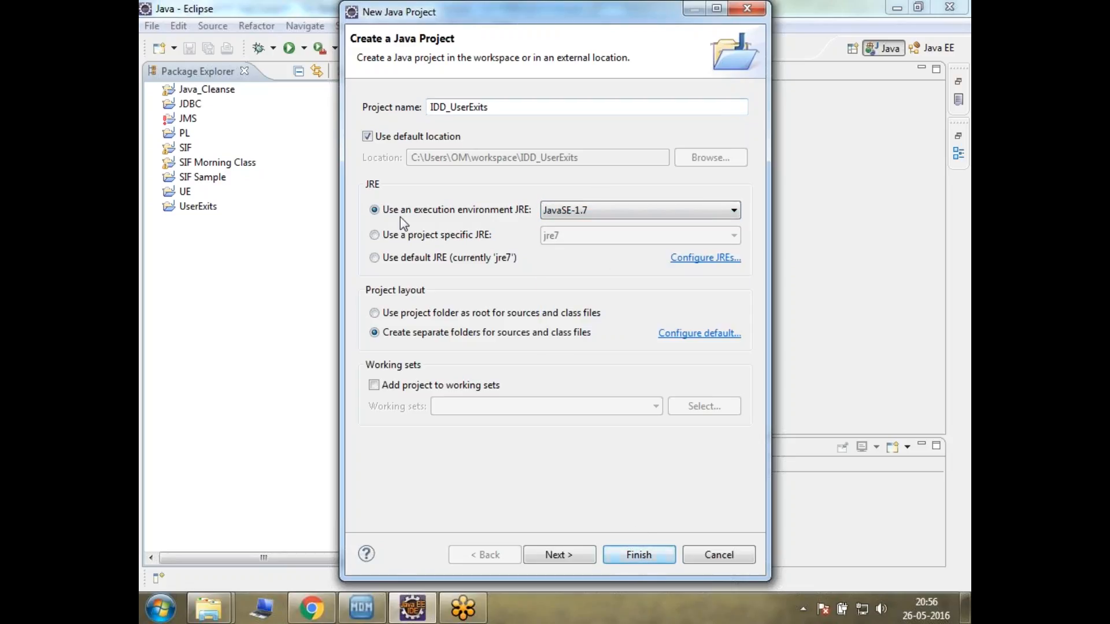
{"action": "left_click", "coordinate": [637, 553]}
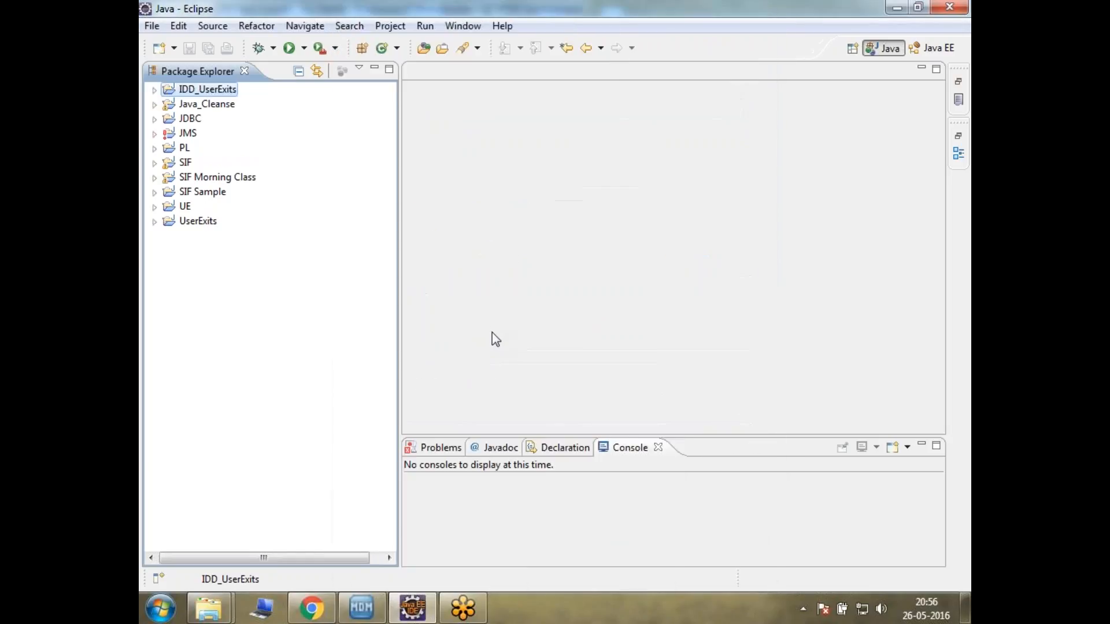
{"action": "left_click", "coordinate": [154, 89]}
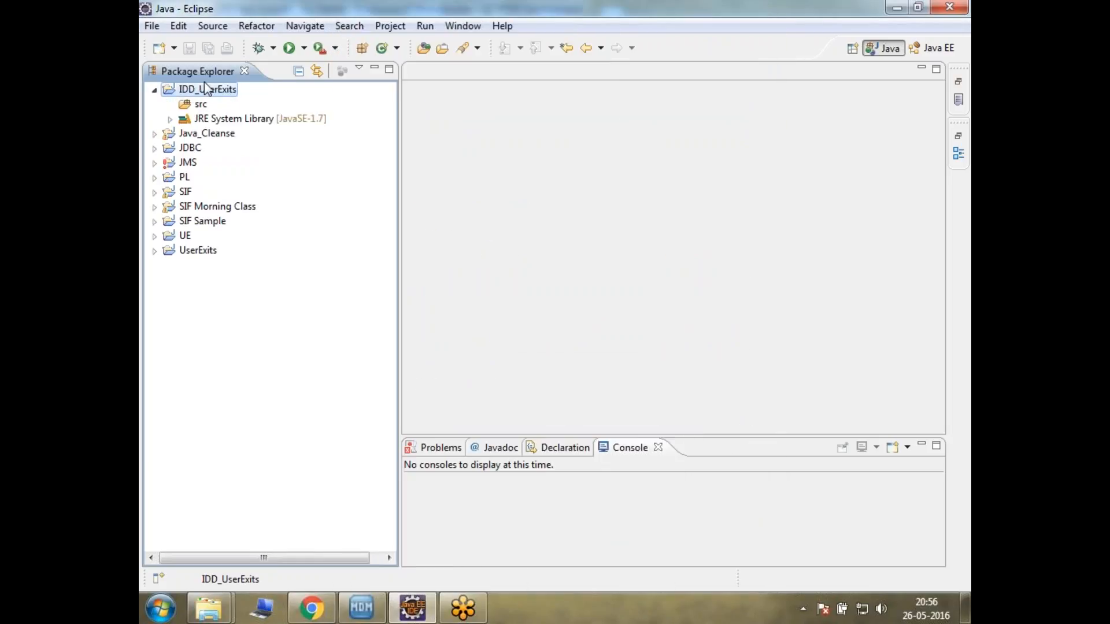
{"action": "mouse_move", "coordinate": [227, 93]}
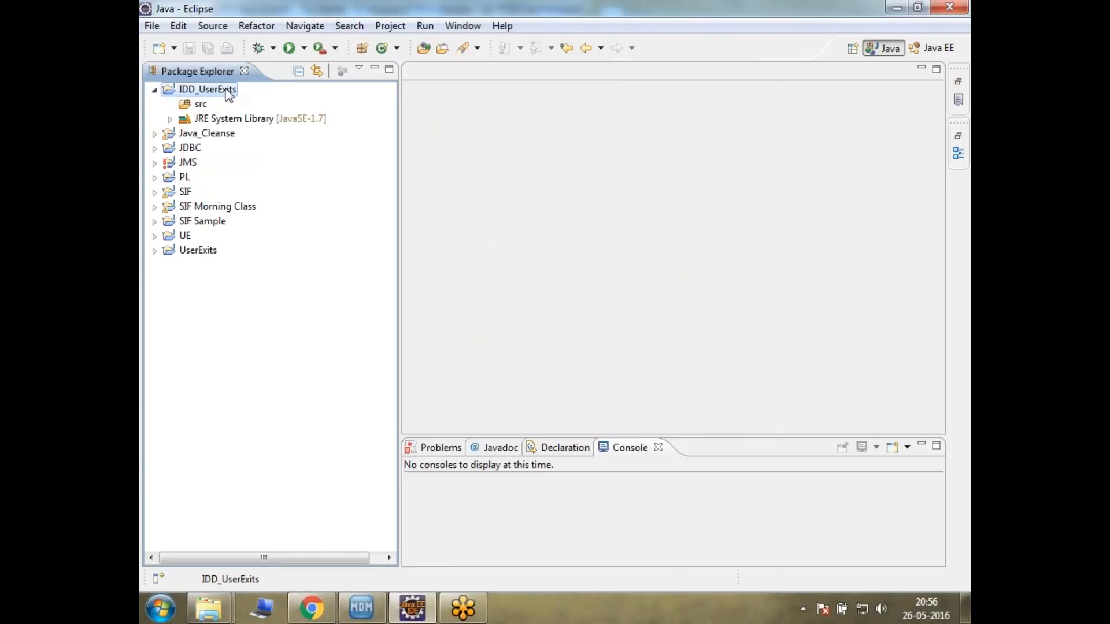
Import the whole BDDUserExit folder from the file system into IDD_UserExits
{"action": "right_click", "coordinate": [208, 89]}
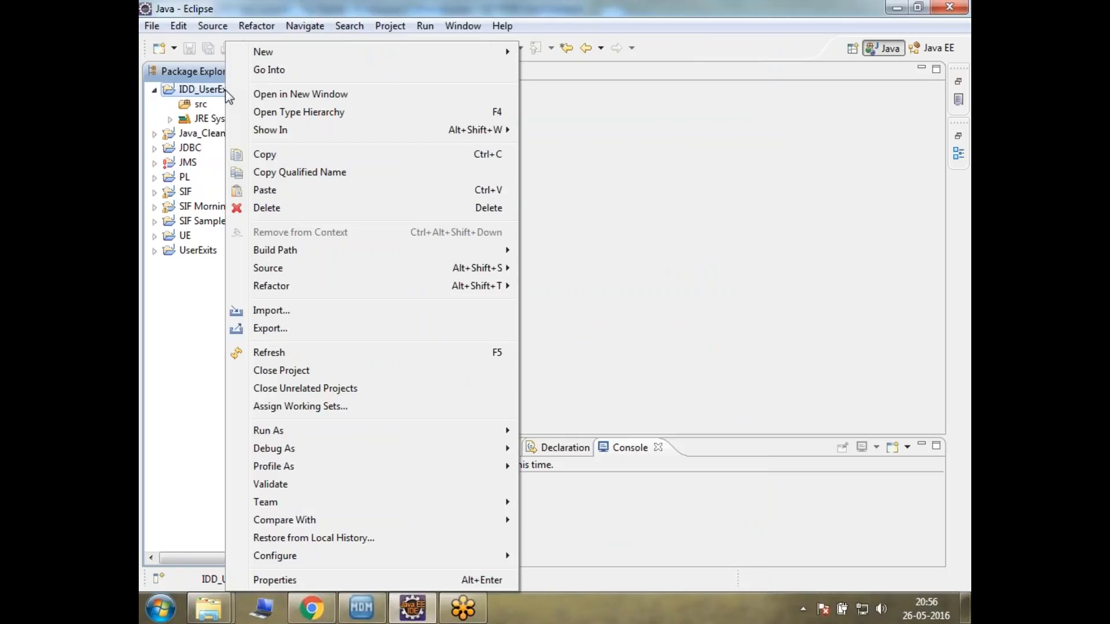
{"action": "left_click", "coordinate": [270, 310]}
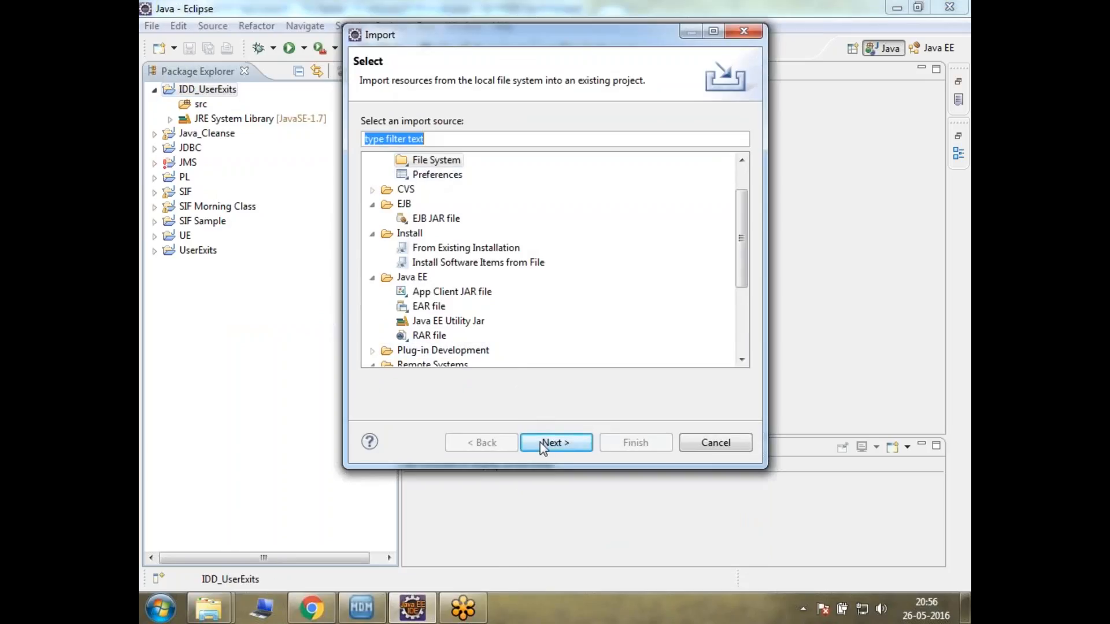
{"action": "left_click", "coordinate": [556, 443]}
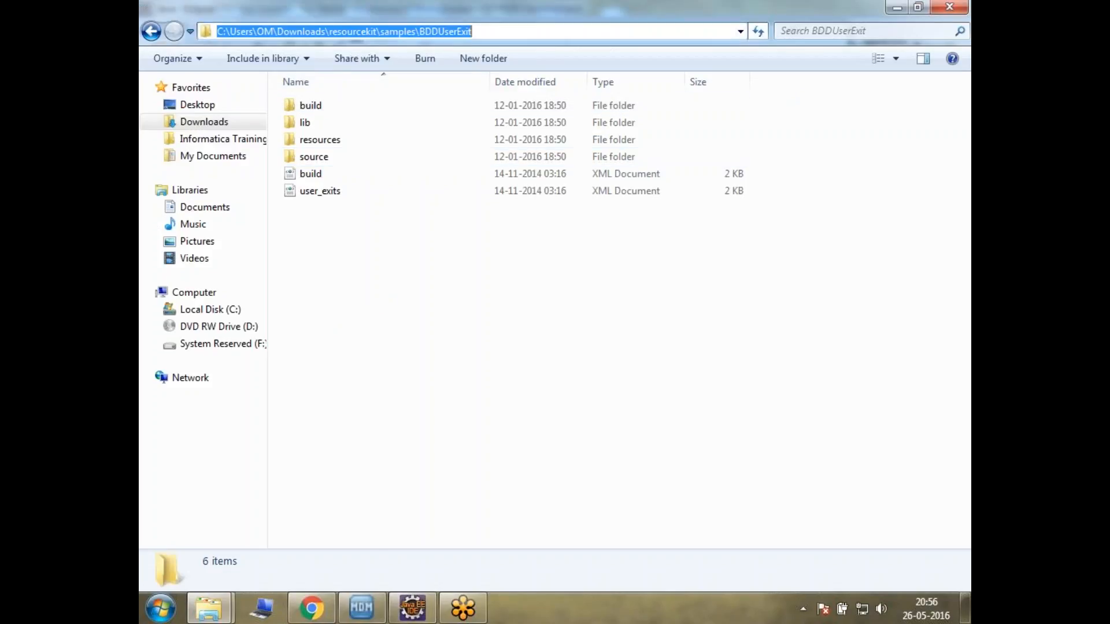
{"action": "mouse_move", "coordinate": [517, 30]}
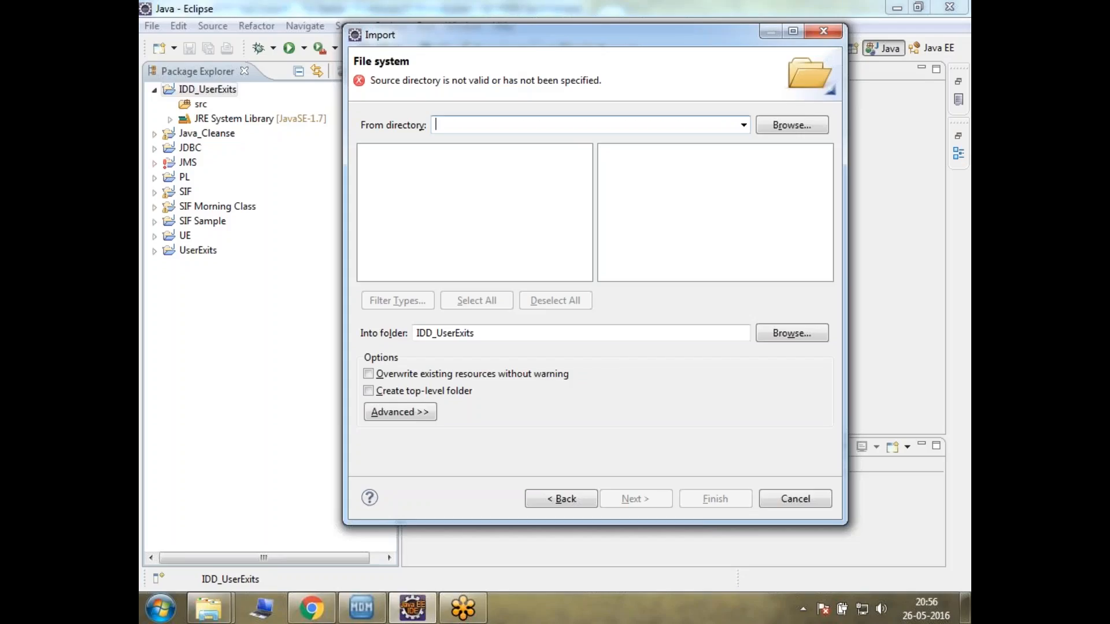
{"action": "left_click", "coordinate": [791, 125]}
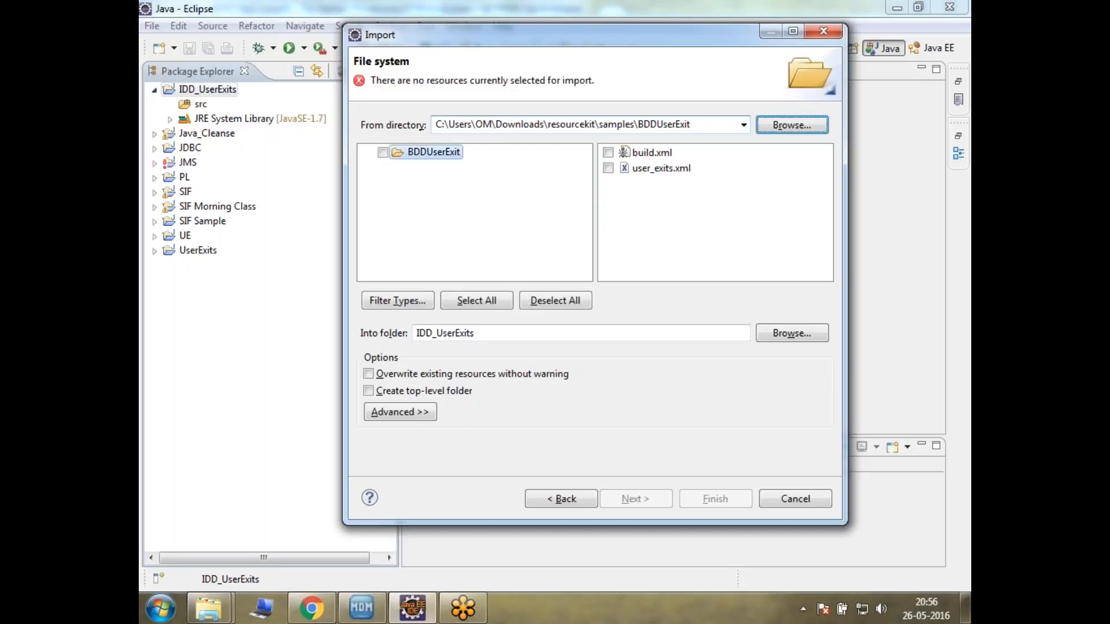
{"action": "left_click", "coordinate": [382, 151]}
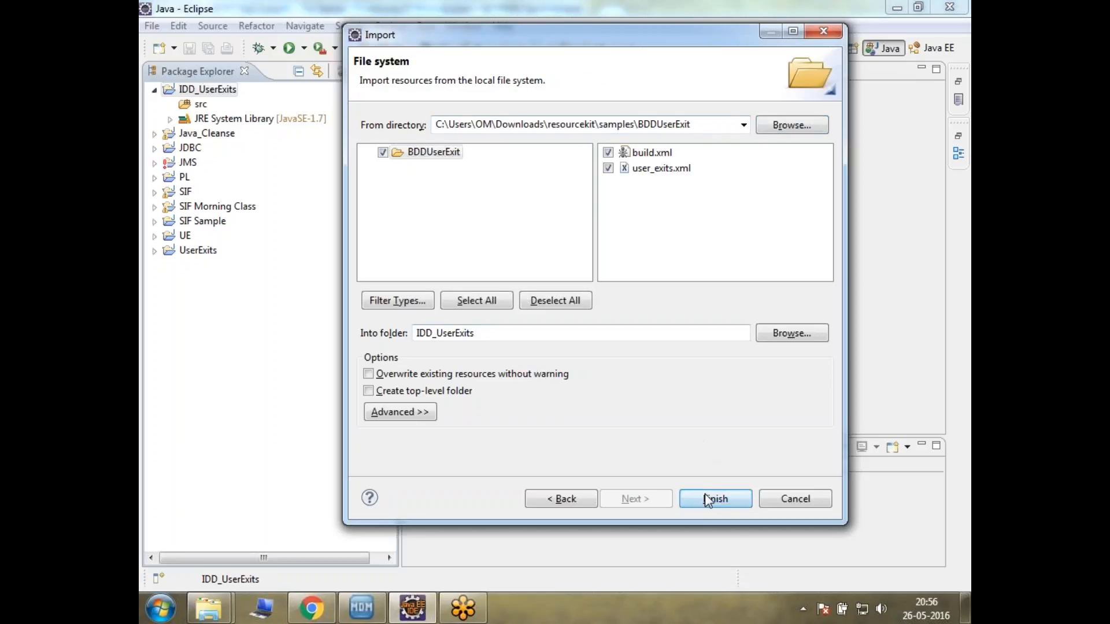
{"action": "left_click", "coordinate": [714, 498]}
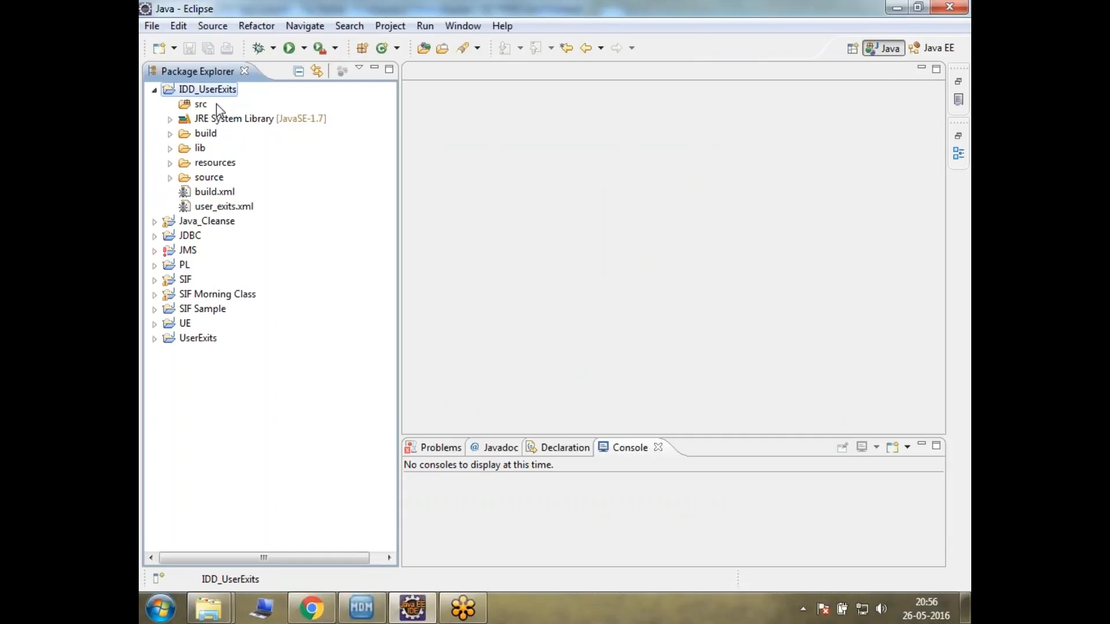
Remove IDD_UserExits/src from the project's Java build path source folders
{"action": "left_click", "coordinate": [201, 104]}
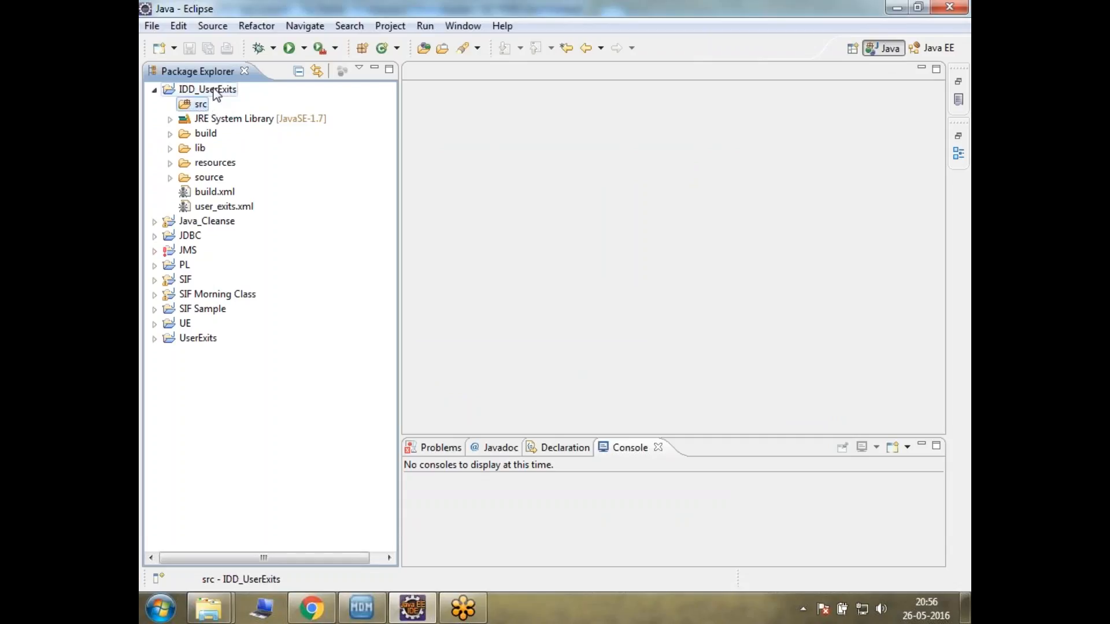
{"action": "right_click", "coordinate": [206, 89]}
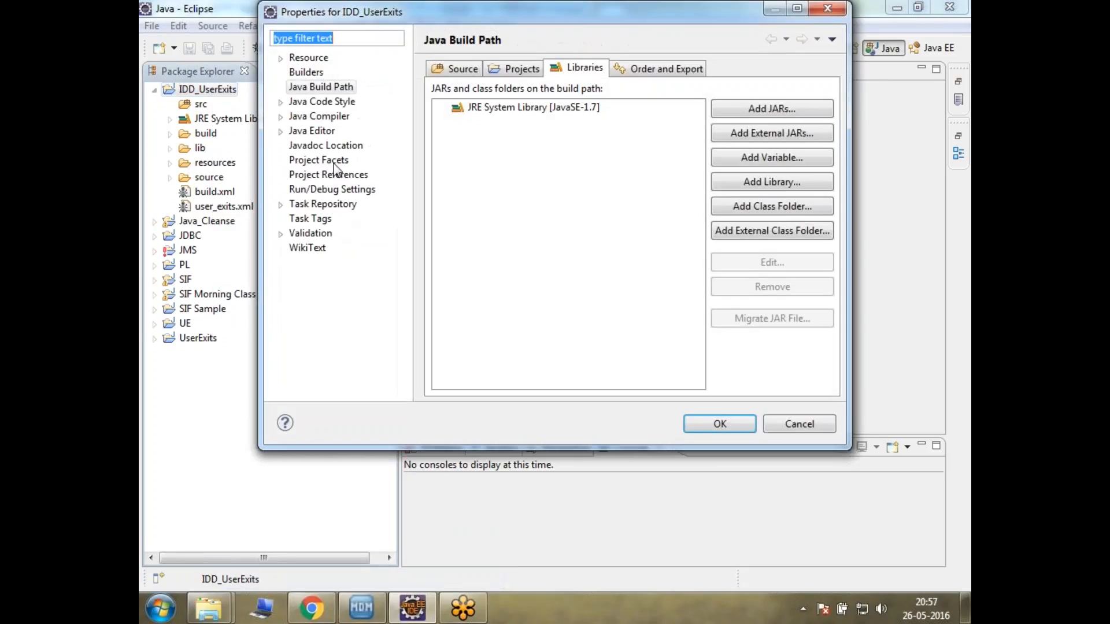
{"action": "left_click", "coordinate": [462, 69]}
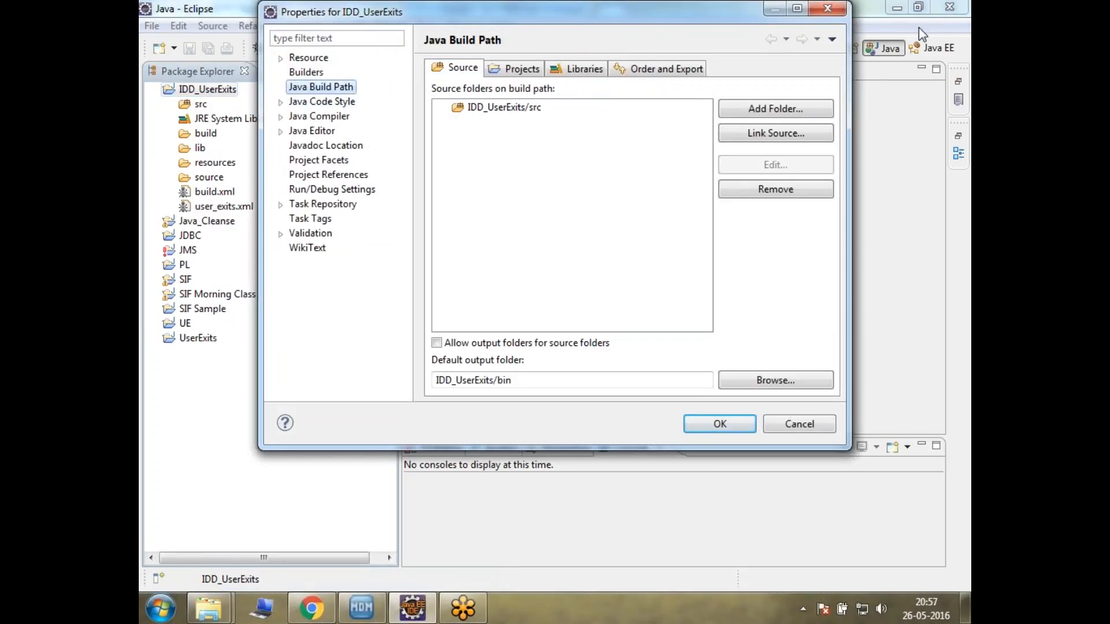
{"action": "left_click", "coordinate": [503, 106]}
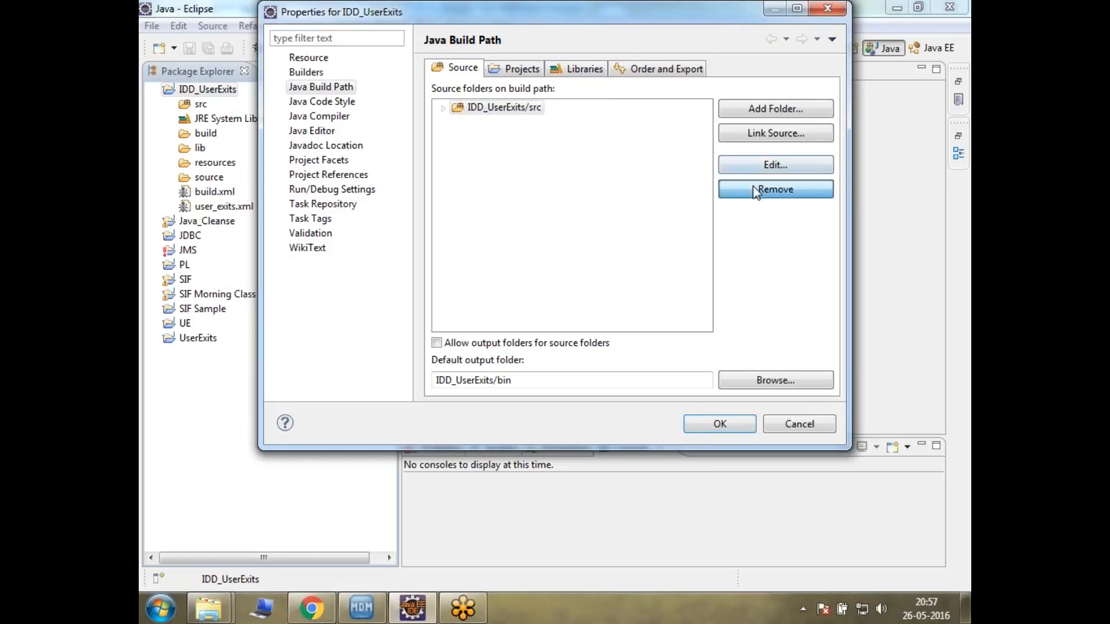
{"action": "left_click", "coordinate": [775, 108]}
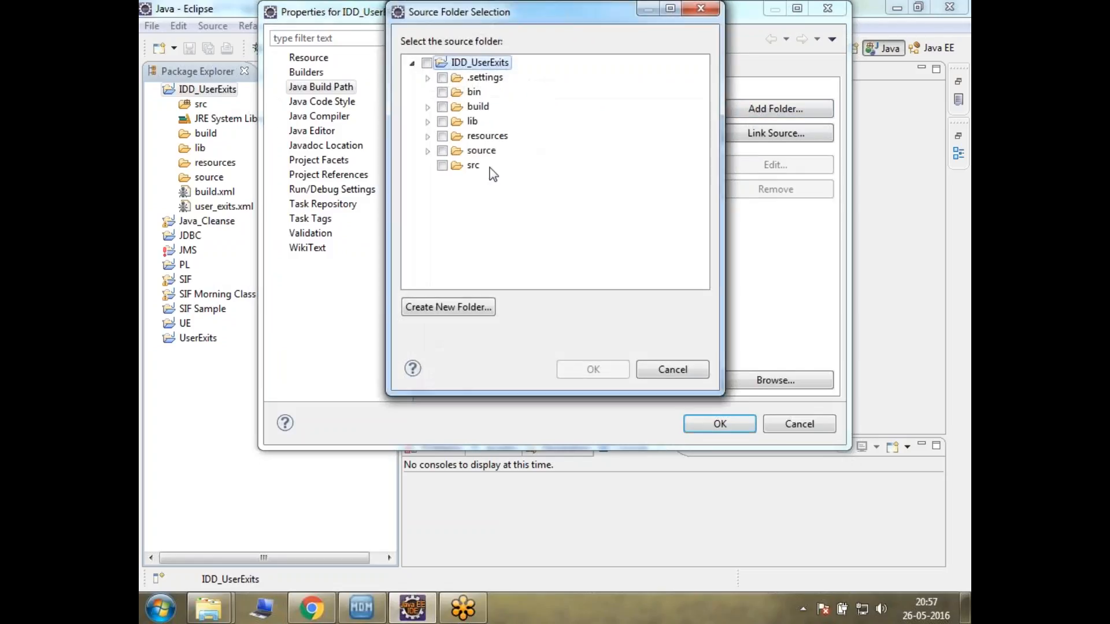
Add source/java as the project's source folder and confirm the build path
{"action": "left_click", "coordinate": [428, 150]}
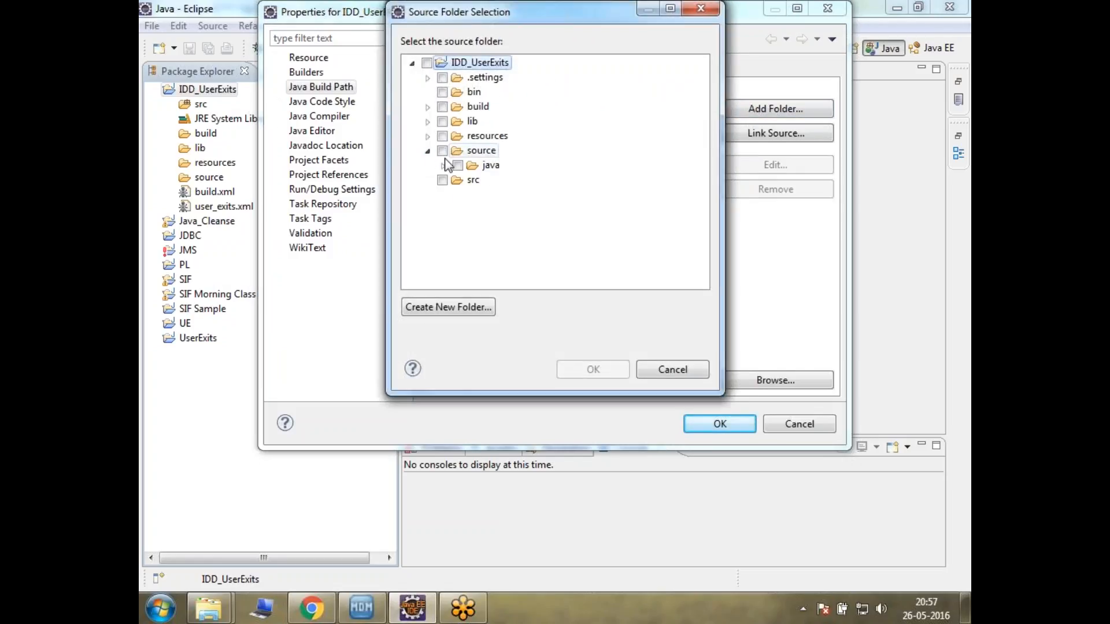
{"action": "left_click", "coordinate": [490, 165]}
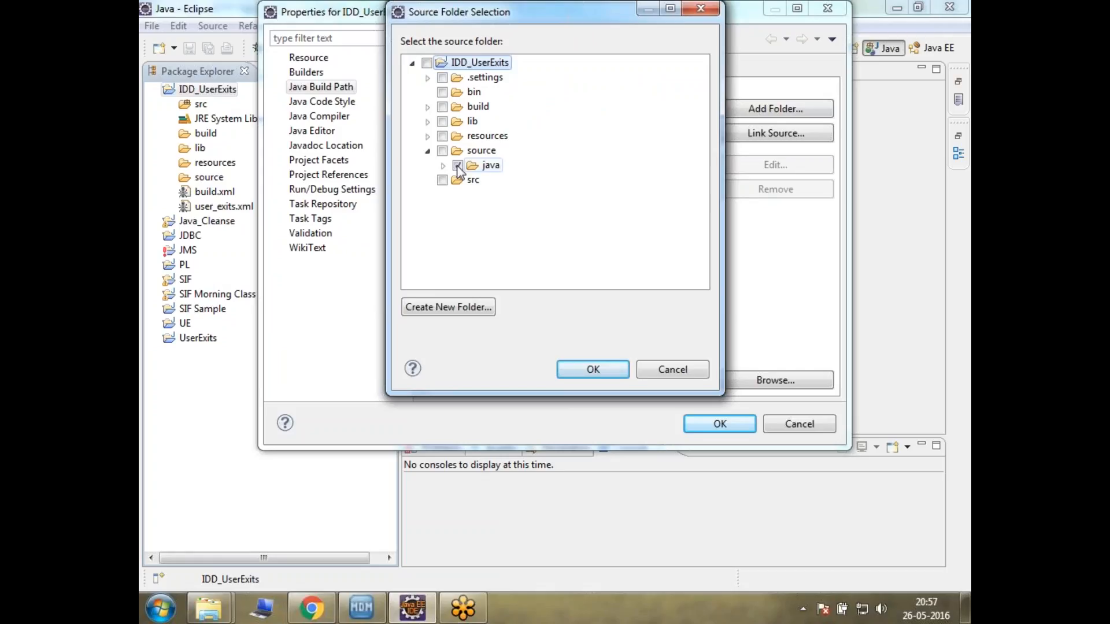
{"action": "left_click", "coordinate": [443, 165]}
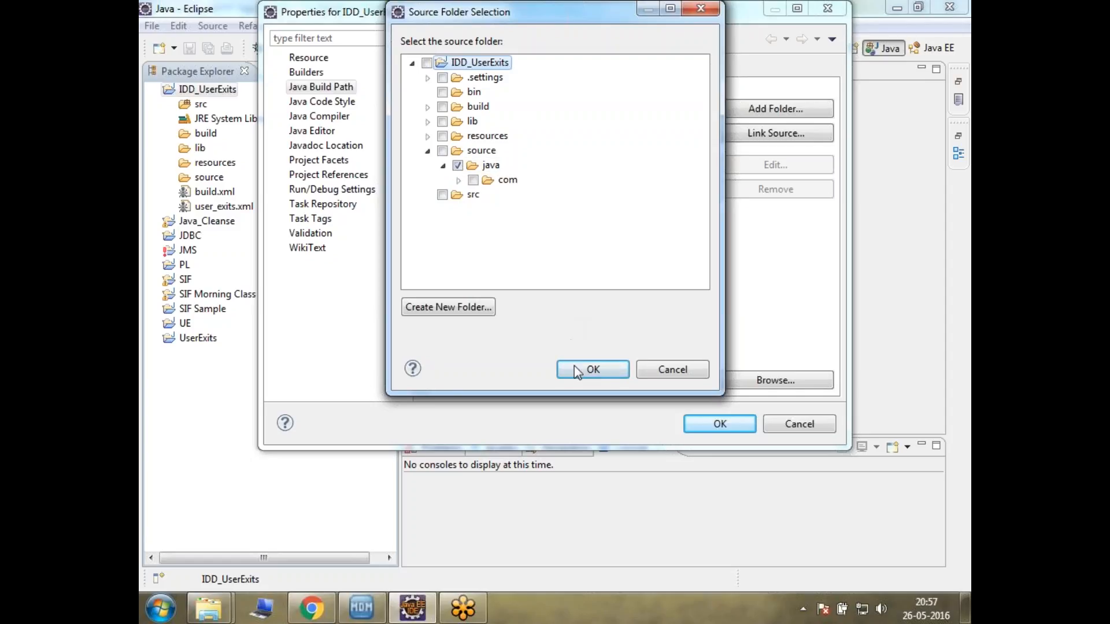
{"action": "left_click", "coordinate": [592, 370]}
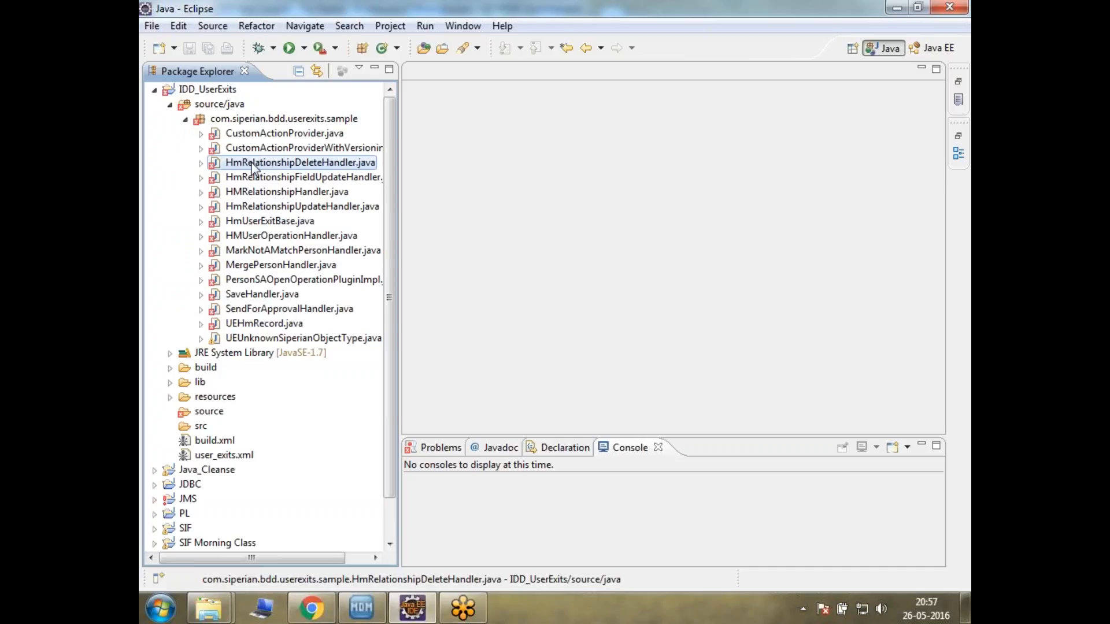
Show CustomActionProviderWithVersioning.java in the editor with its processOperation code and errors
{"action": "double_click", "coordinate": [304, 147]}
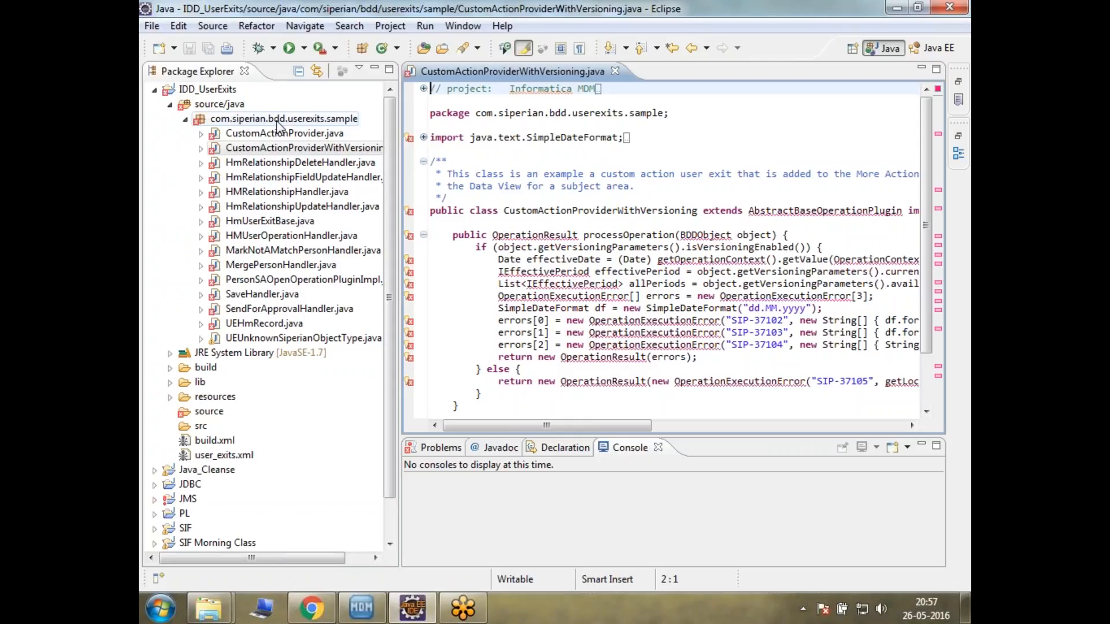
{"action": "left_click", "coordinate": [292, 234]}
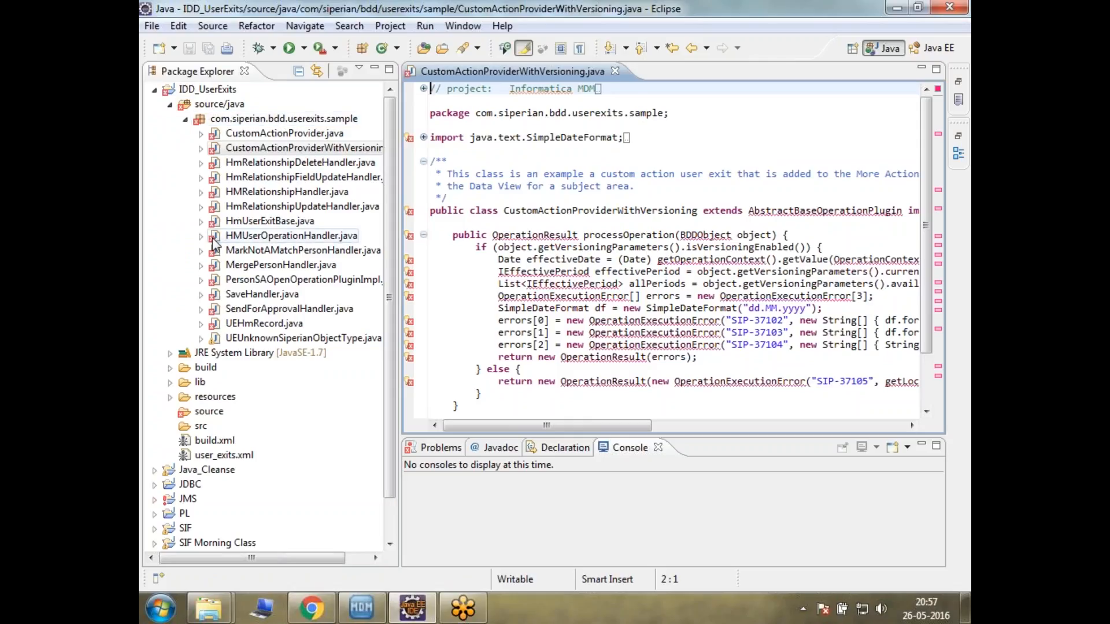
{"action": "left_click", "coordinate": [302, 206]}
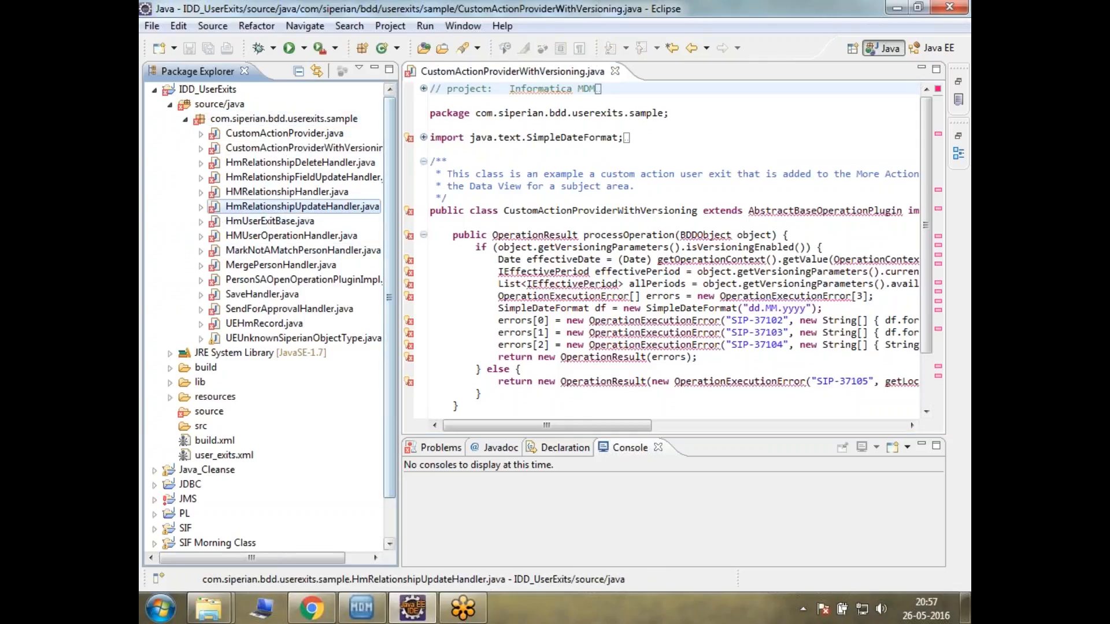
{"action": "left_click", "coordinate": [470, 149]}
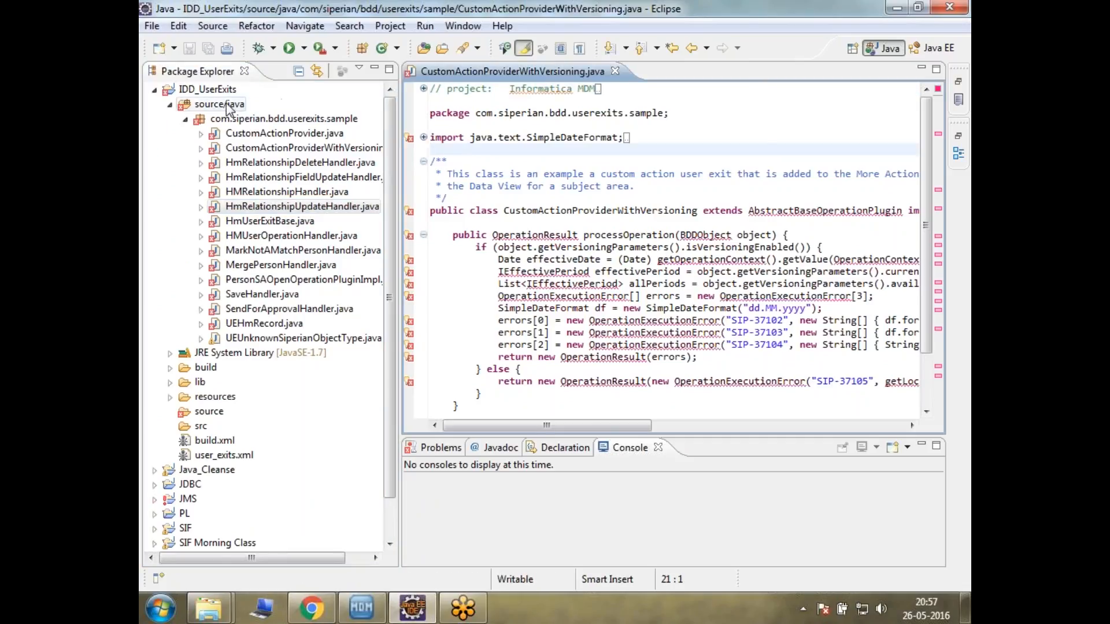
Add the four lib JARs (two log4j, siperian-api, siperian-bdd) to the build path libraries
{"action": "right_click", "coordinate": [219, 104]}
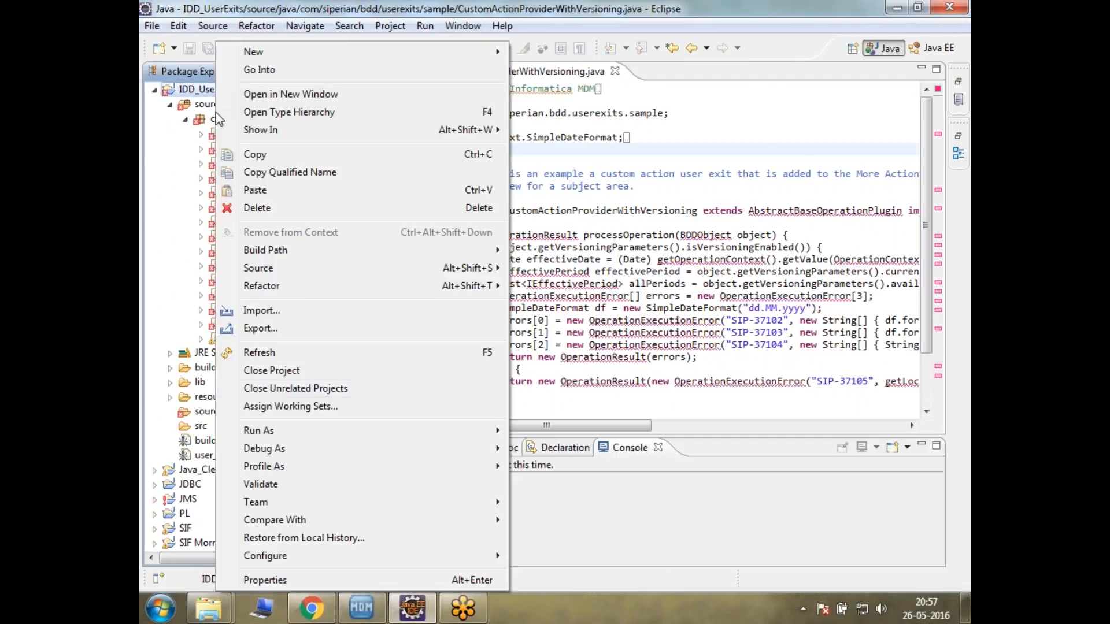
{"action": "left_click", "coordinate": [265, 579]}
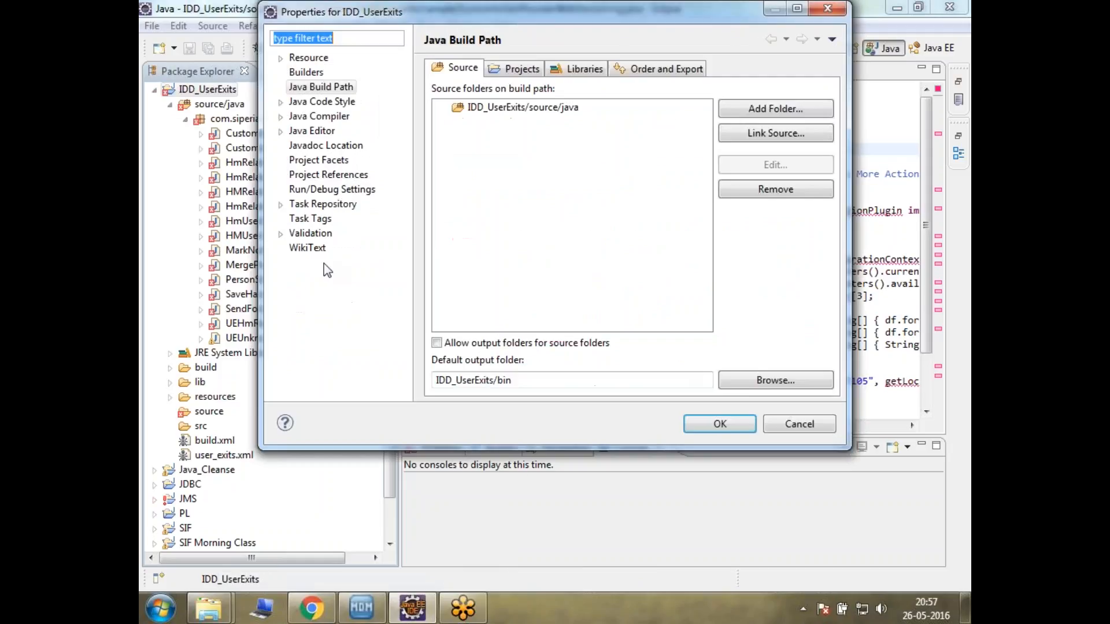
{"action": "left_click", "coordinate": [583, 68]}
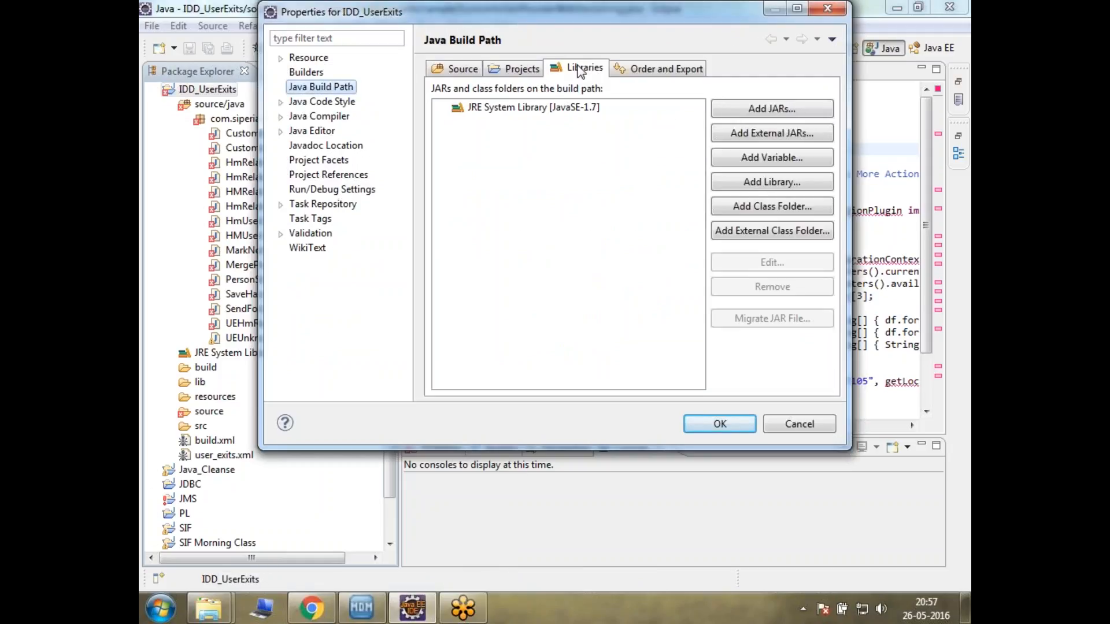
{"action": "mouse_move", "coordinate": [771, 132]}
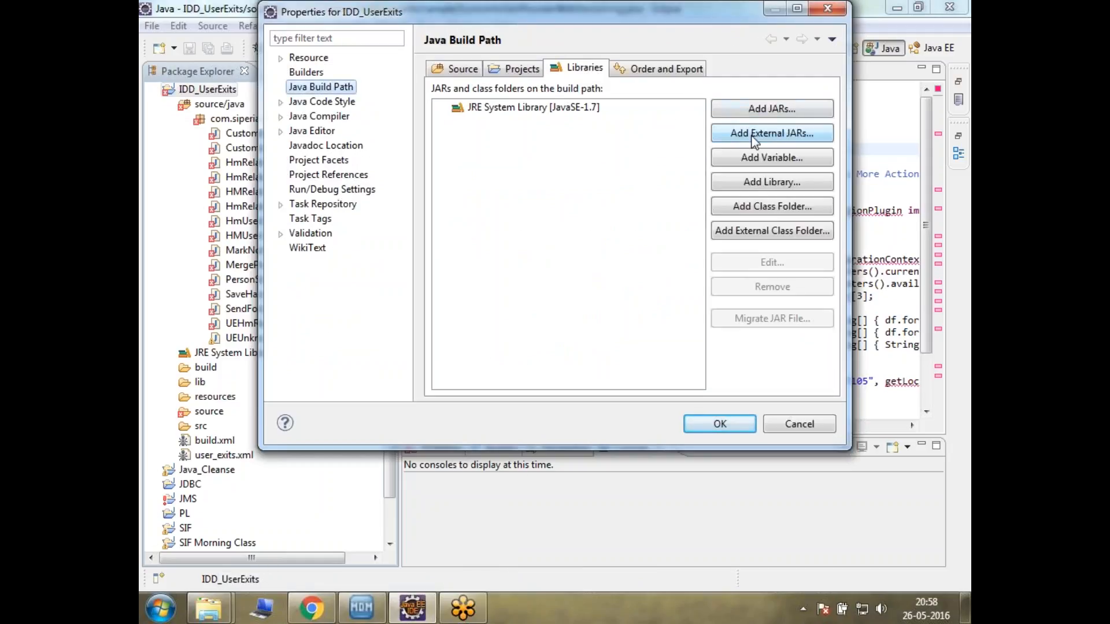
{"action": "mouse_move", "coordinate": [771, 109]}
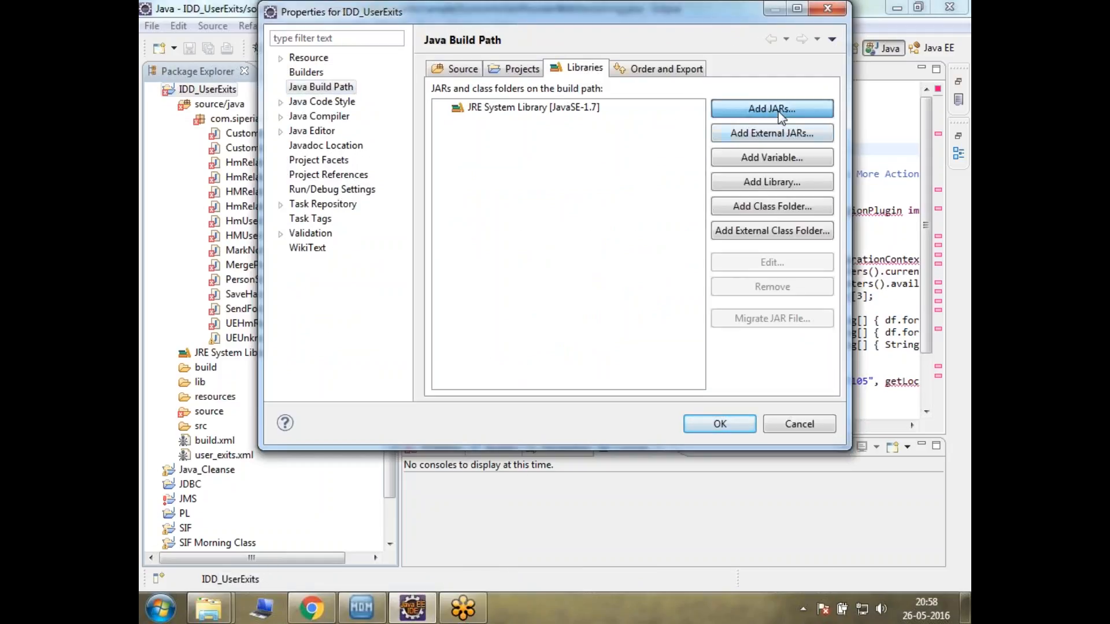
{"action": "left_click", "coordinate": [771, 108]}
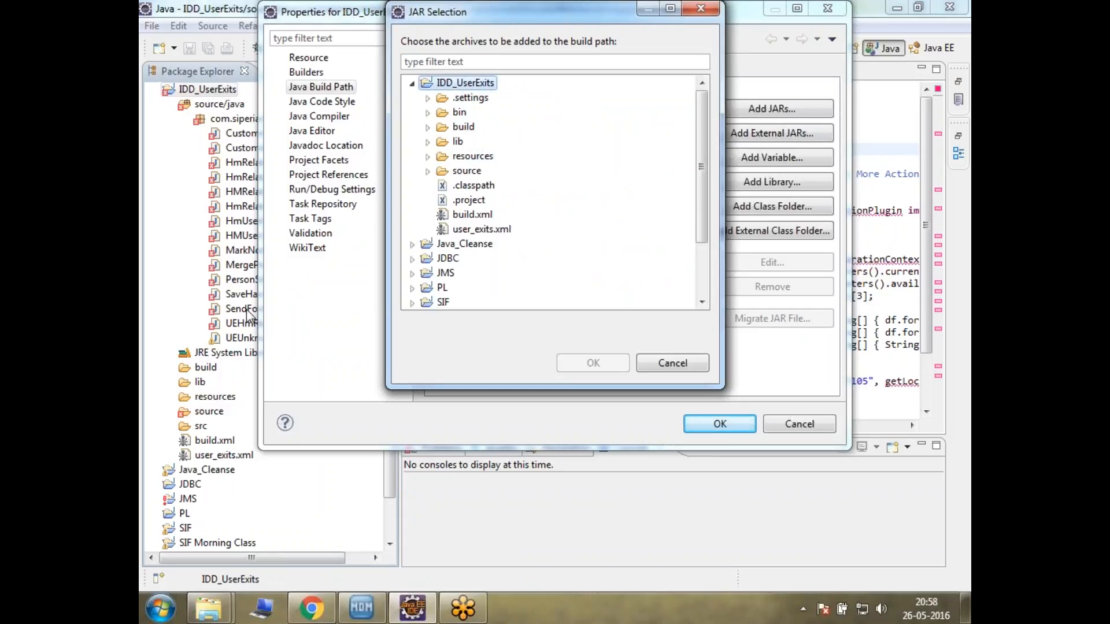
{"action": "mouse_move", "coordinate": [195, 390]}
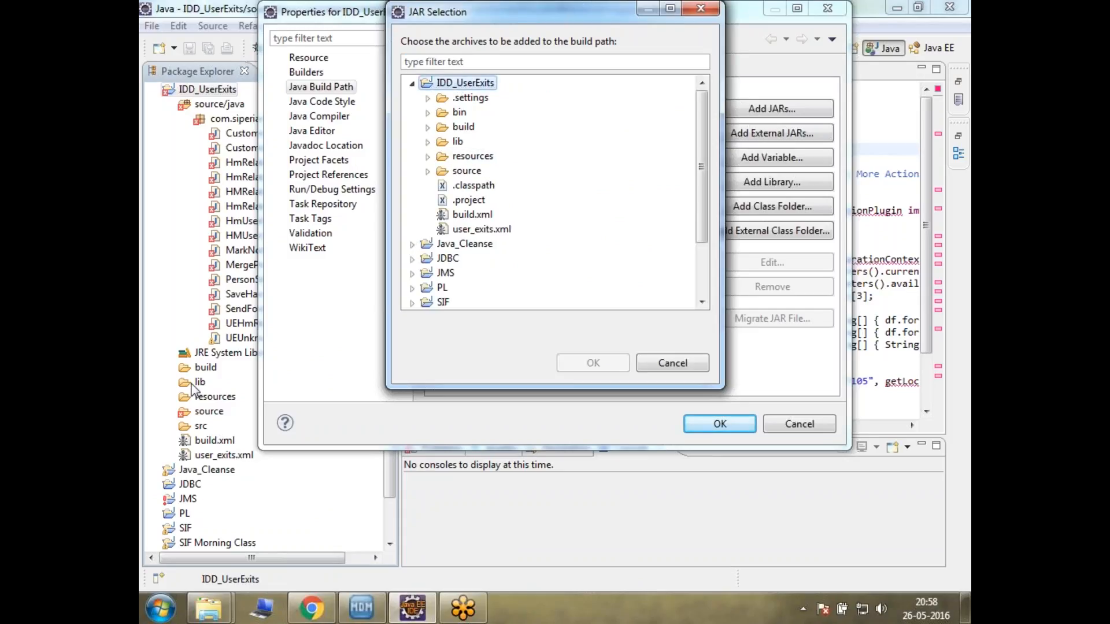
{"action": "left_click", "coordinate": [427, 141]}
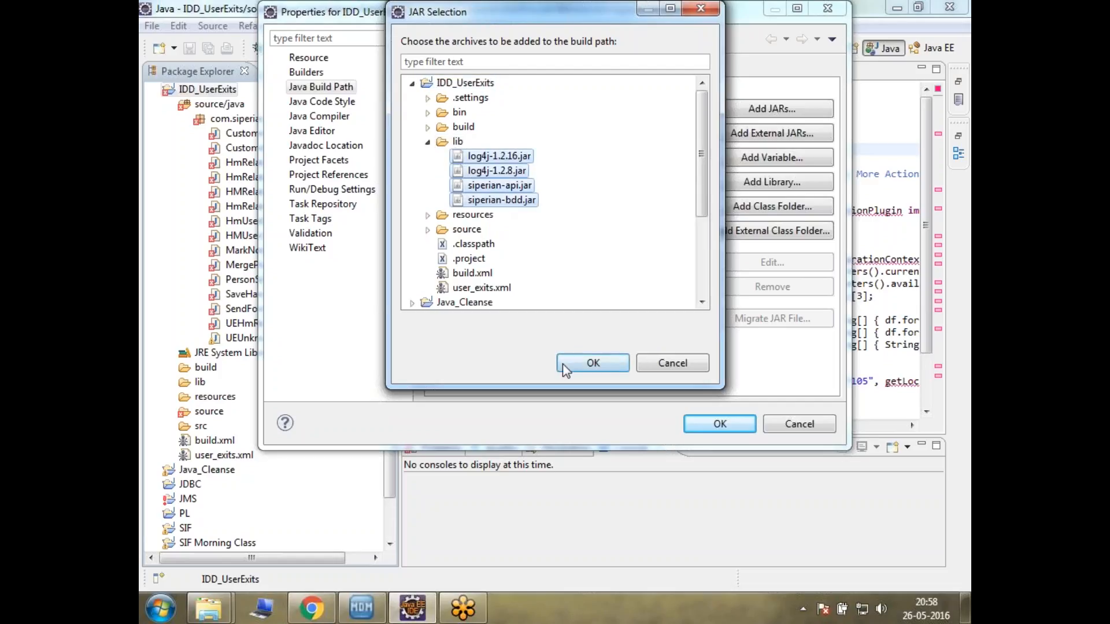
{"action": "left_click", "coordinate": [592, 362]}
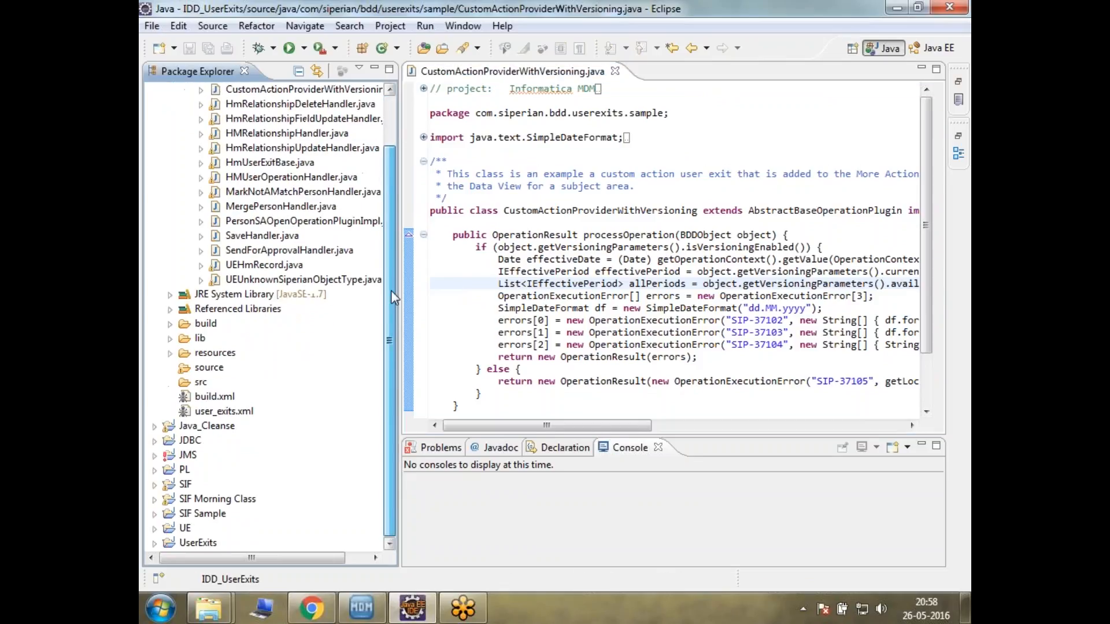
Start a new class in the com.siperian.bdd.userexits.sample package
{"action": "left_click", "coordinate": [298, 161]}
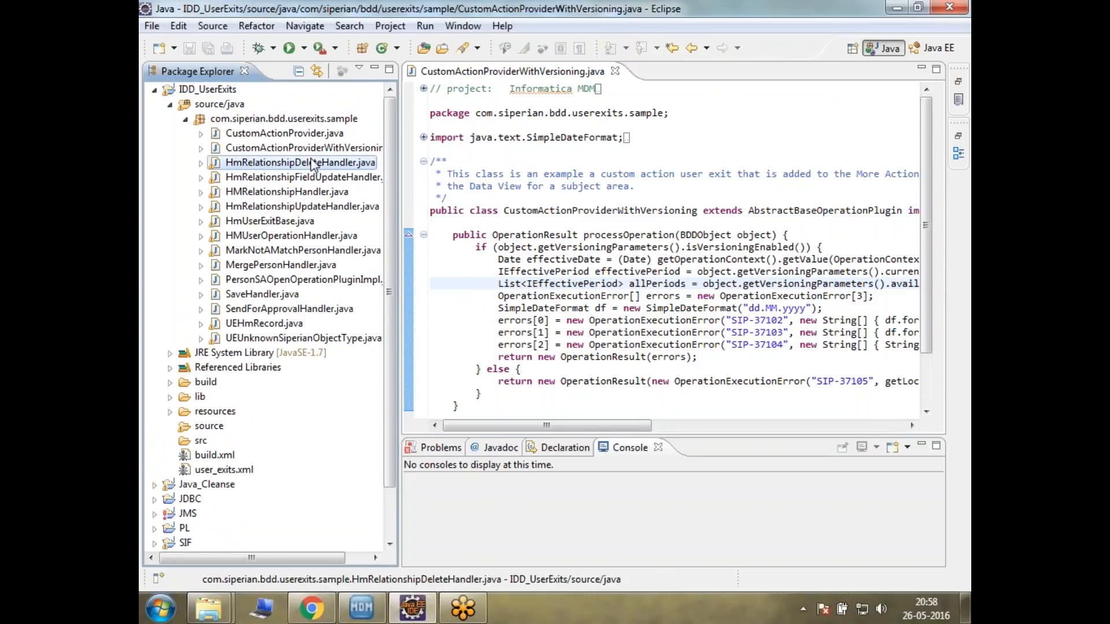
{"action": "left_click", "coordinate": [284, 118]}
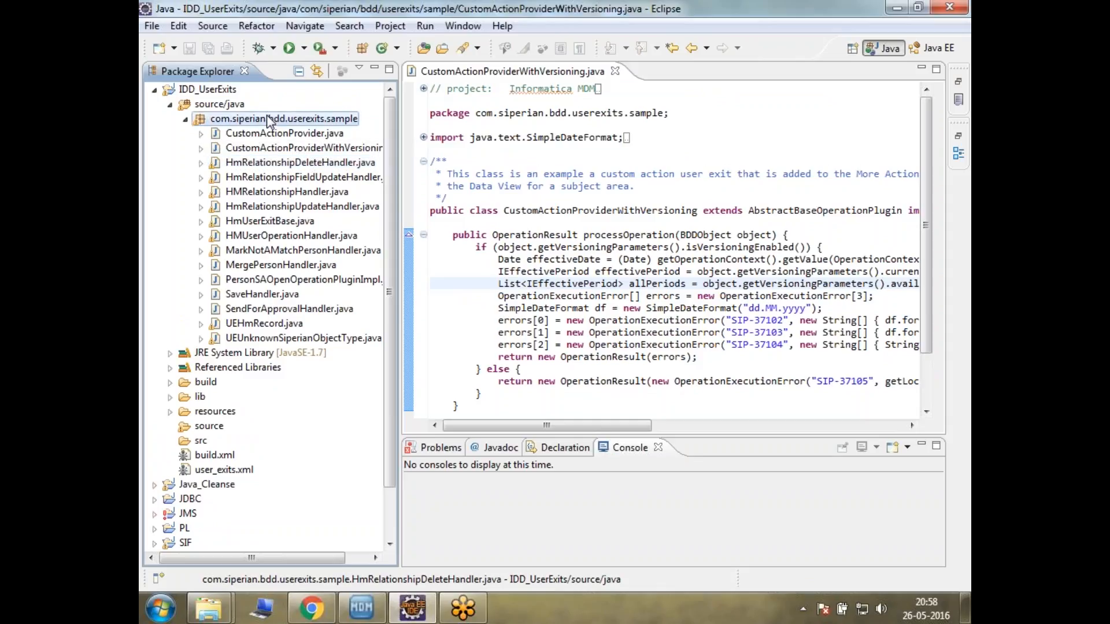
{"action": "right_click", "coordinate": [283, 118]}
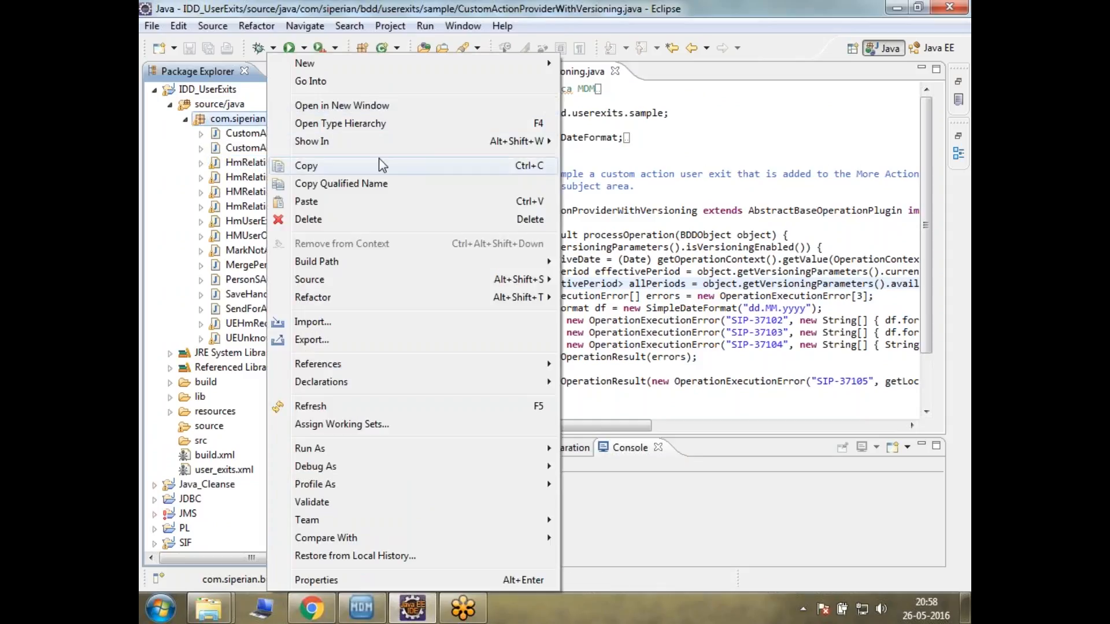
{"action": "mouse_move", "coordinate": [304, 62]}
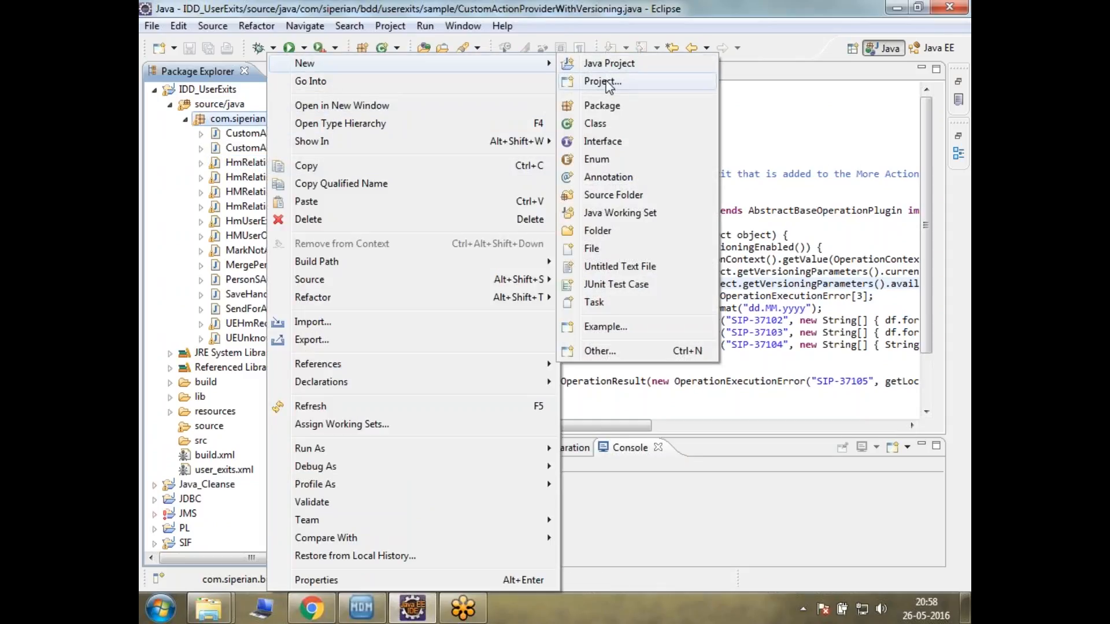
{"action": "left_click", "coordinate": [594, 123]}
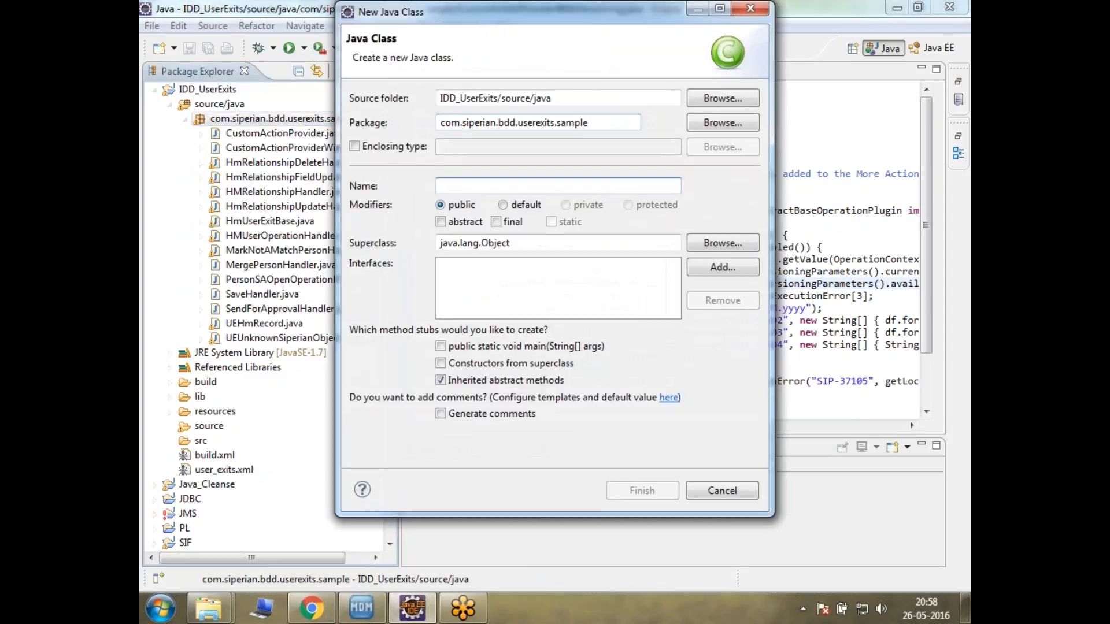
Filter the implementable interfaces by 'bd', clear the filter, then cancel the new class
{"action": "left_click", "coordinate": [721, 267]}
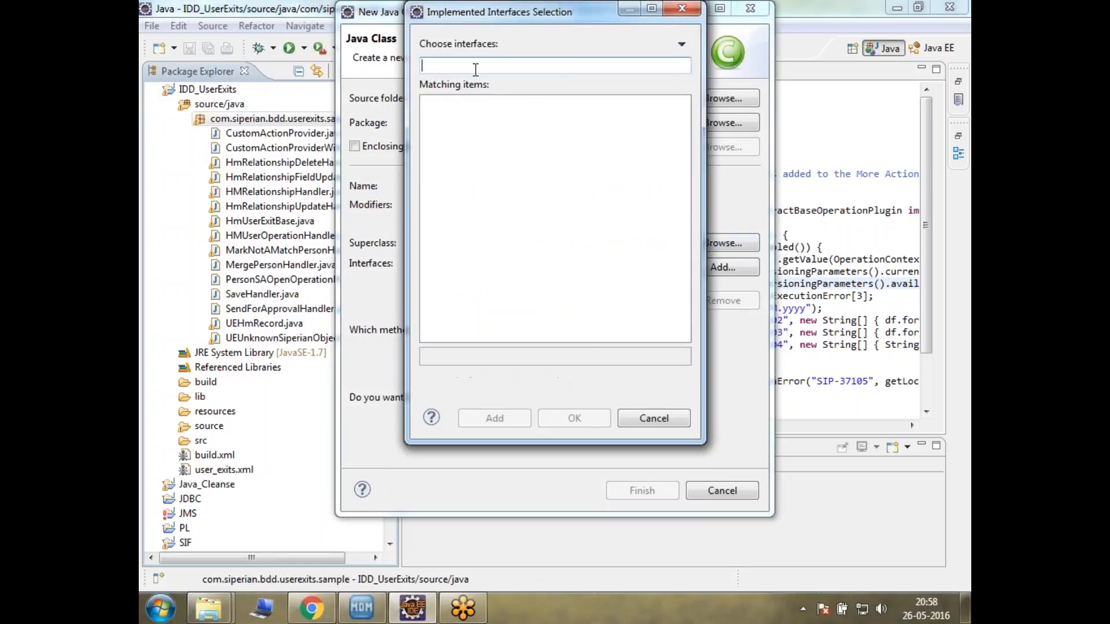
{"action": "type", "text": "b"}
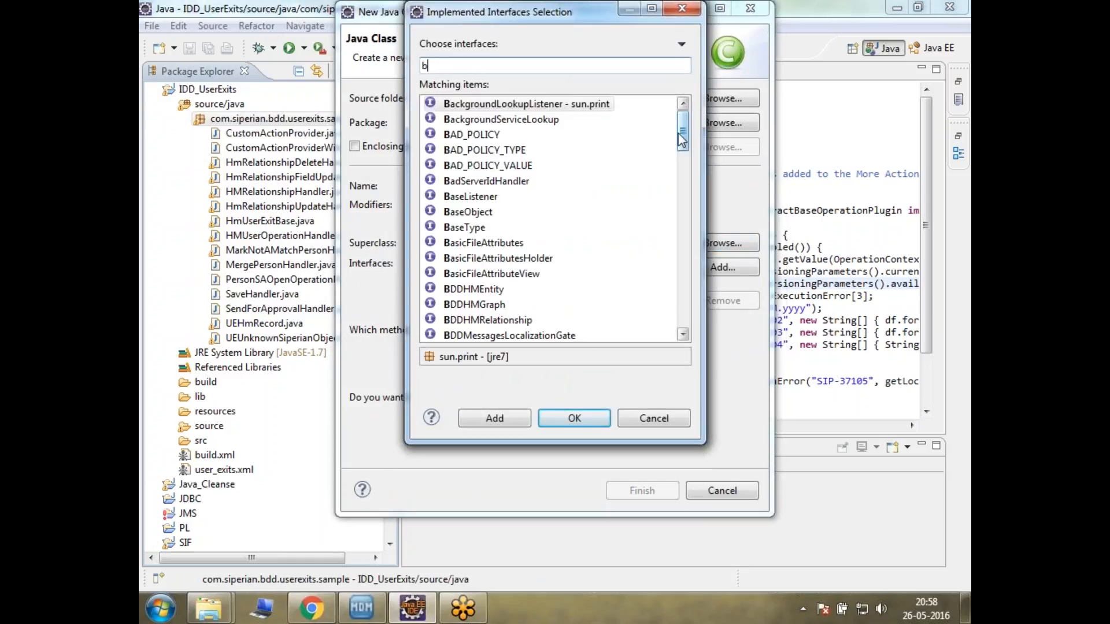
{"action": "type", "text": "d"}
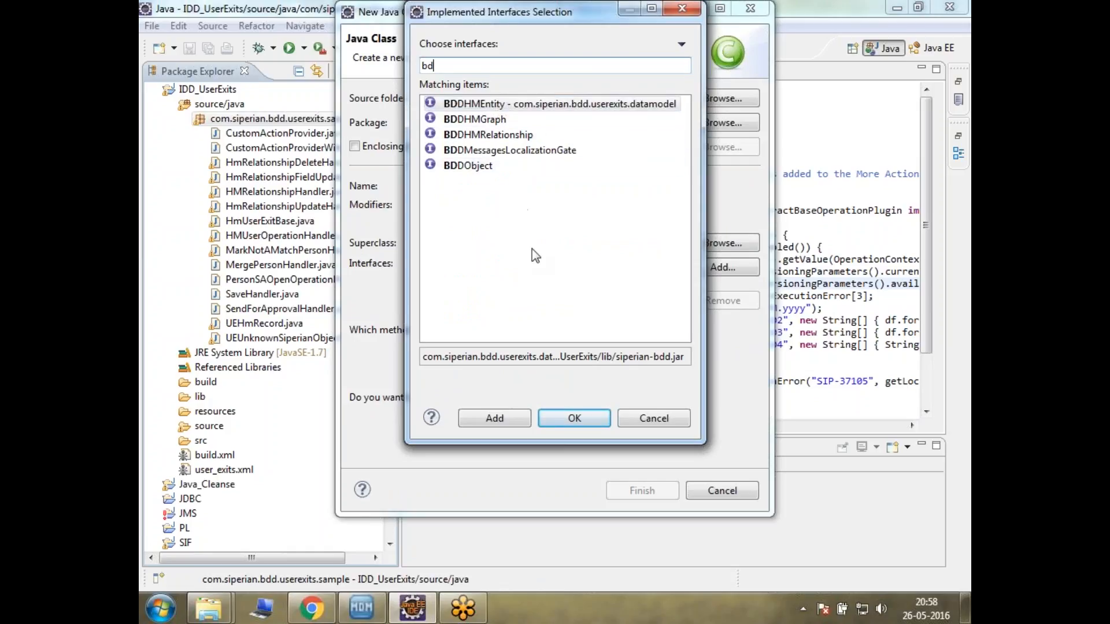
{"action": "key", "text": "BackSpace"}
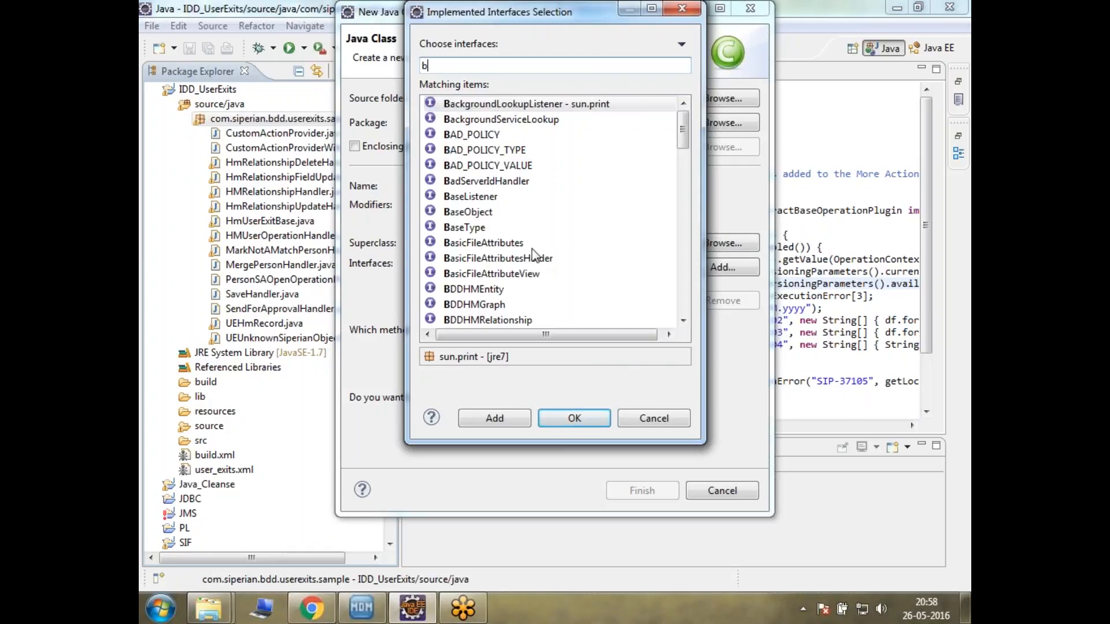
{"action": "key", "text": "Backspace"}
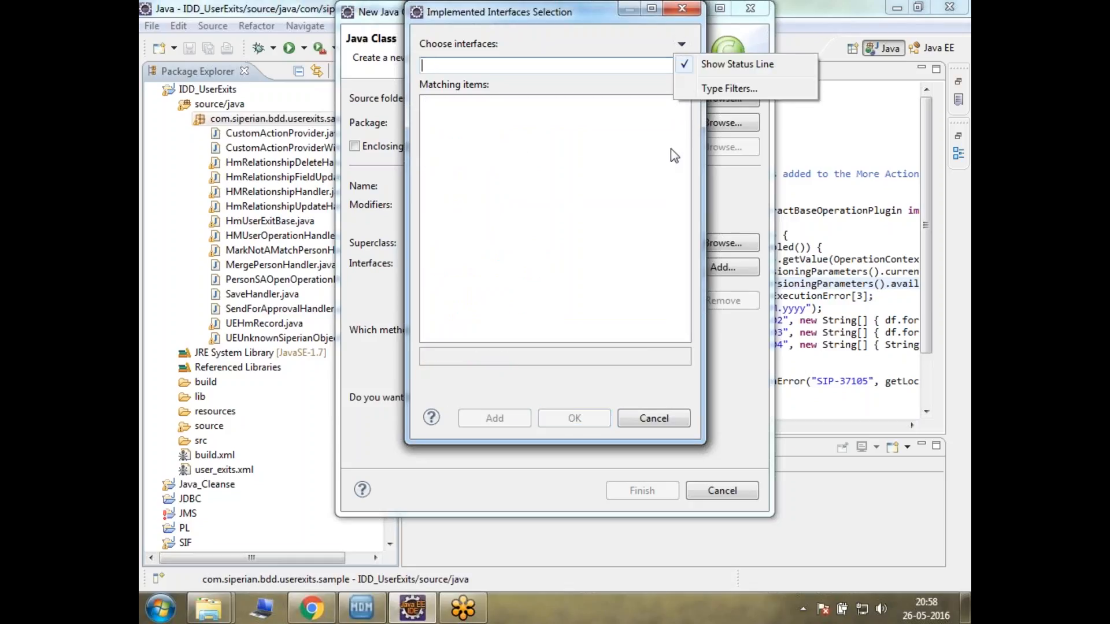
{"action": "left_click", "coordinate": [652, 417]}
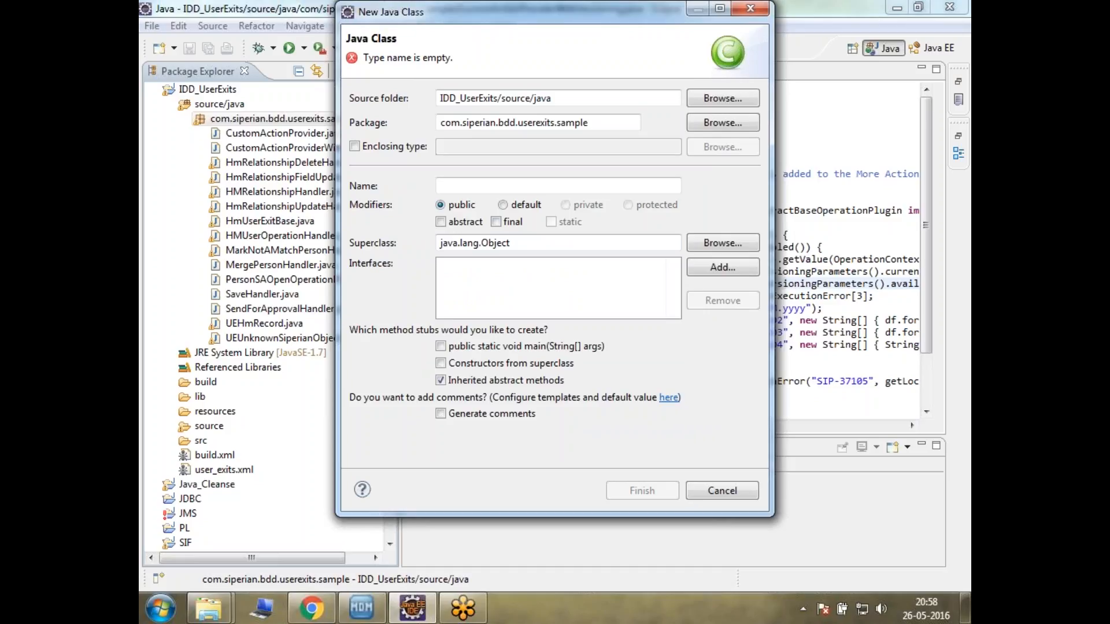
{"action": "left_click", "coordinate": [721, 490]}
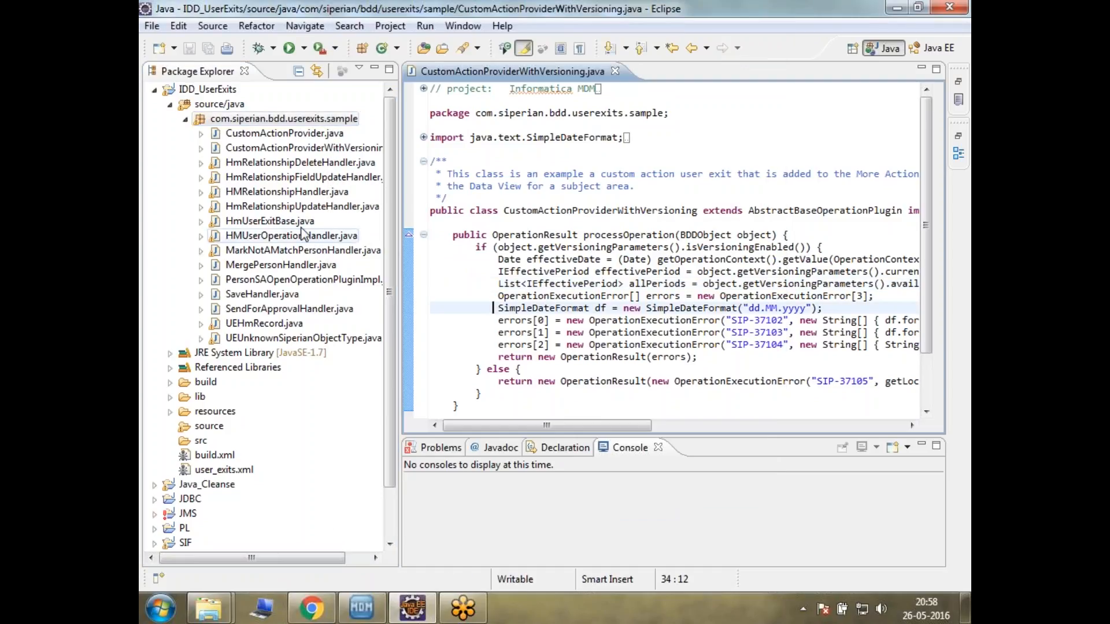
Export IDD_UserExits as a JAR file to Desktop\BDD.jar and acknowledge the warnings
{"action": "left_click", "coordinate": [207, 89]}
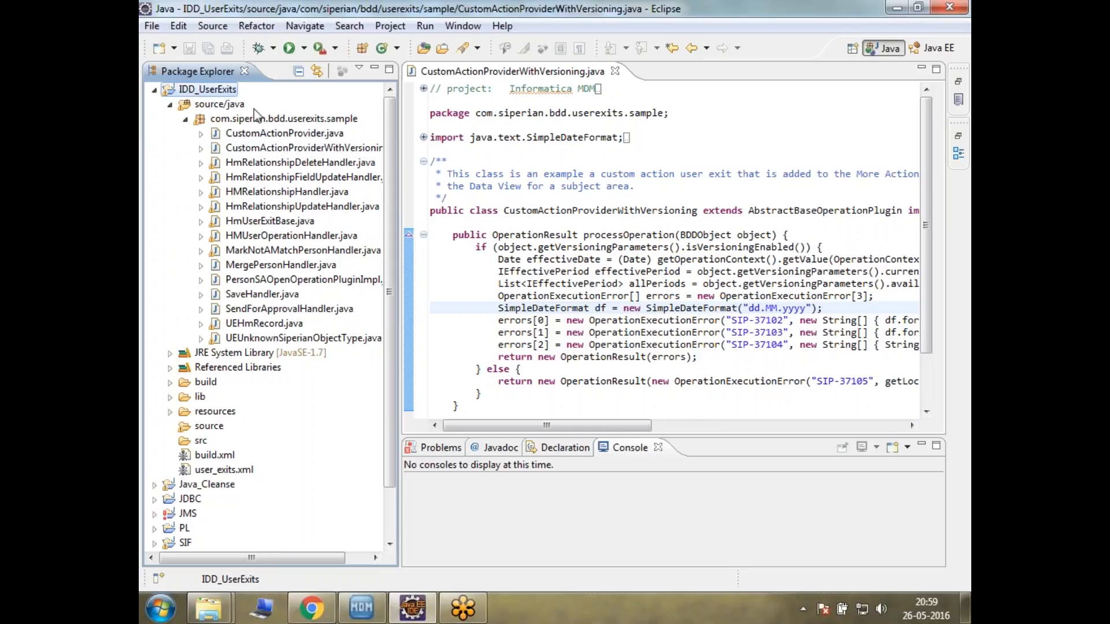
{"action": "right_click", "coordinate": [207, 89]}
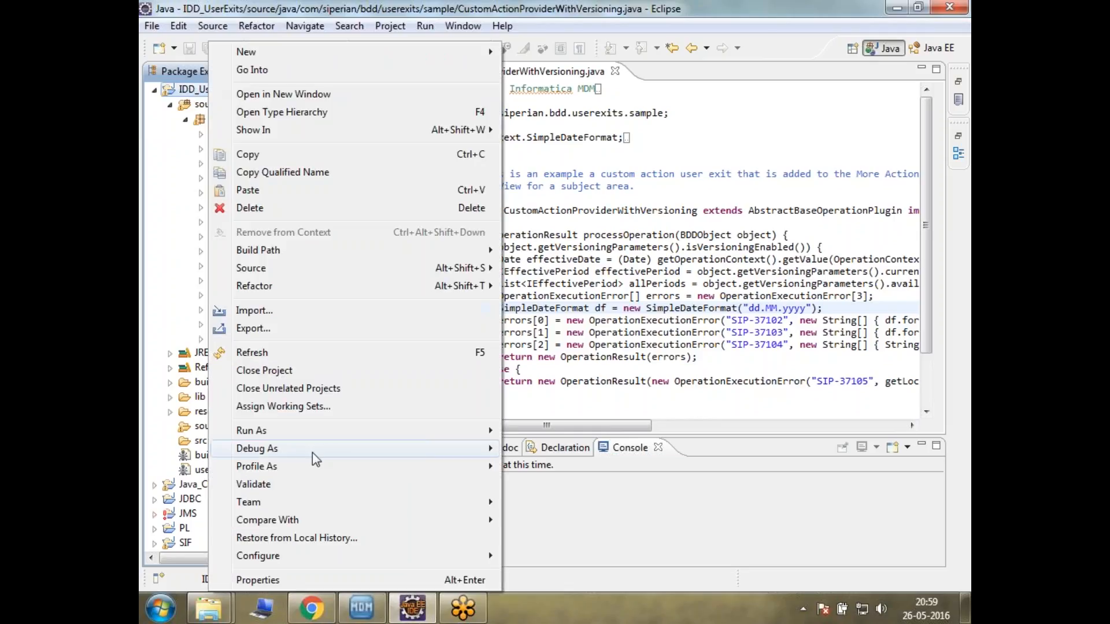
{"action": "left_click", "coordinate": [254, 327]}
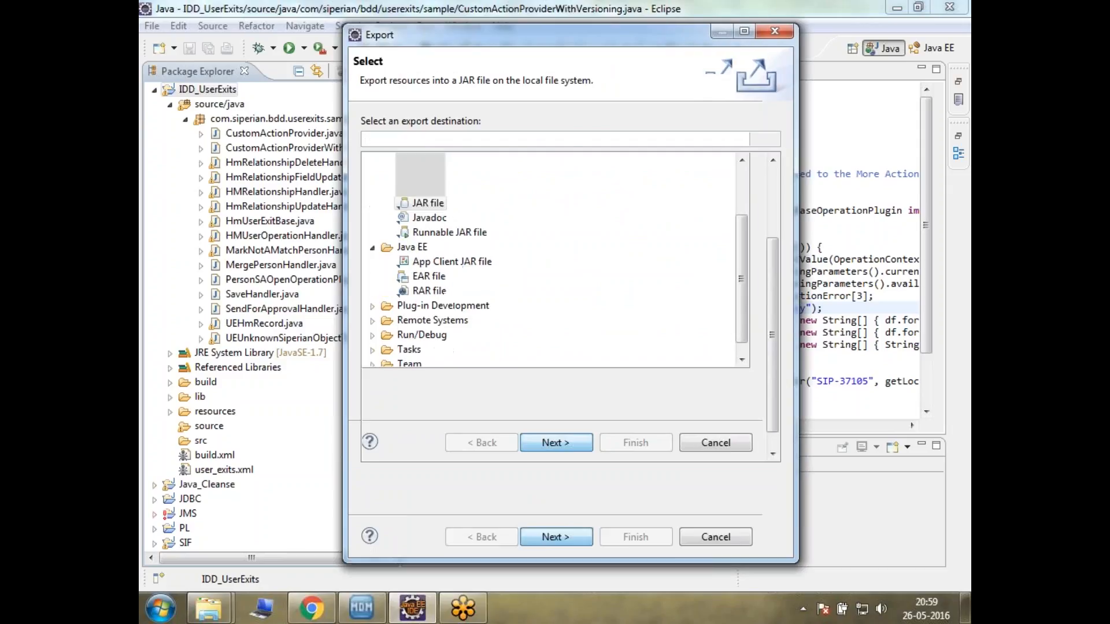
{"action": "left_click", "coordinate": [556, 443]}
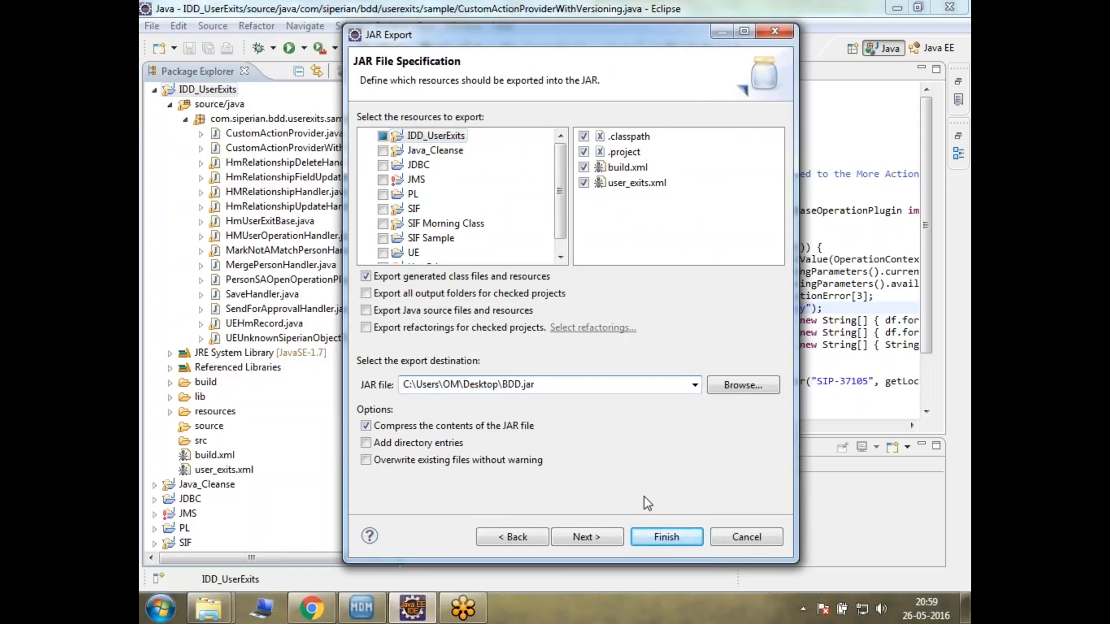
{"action": "left_click", "coordinate": [665, 536]}
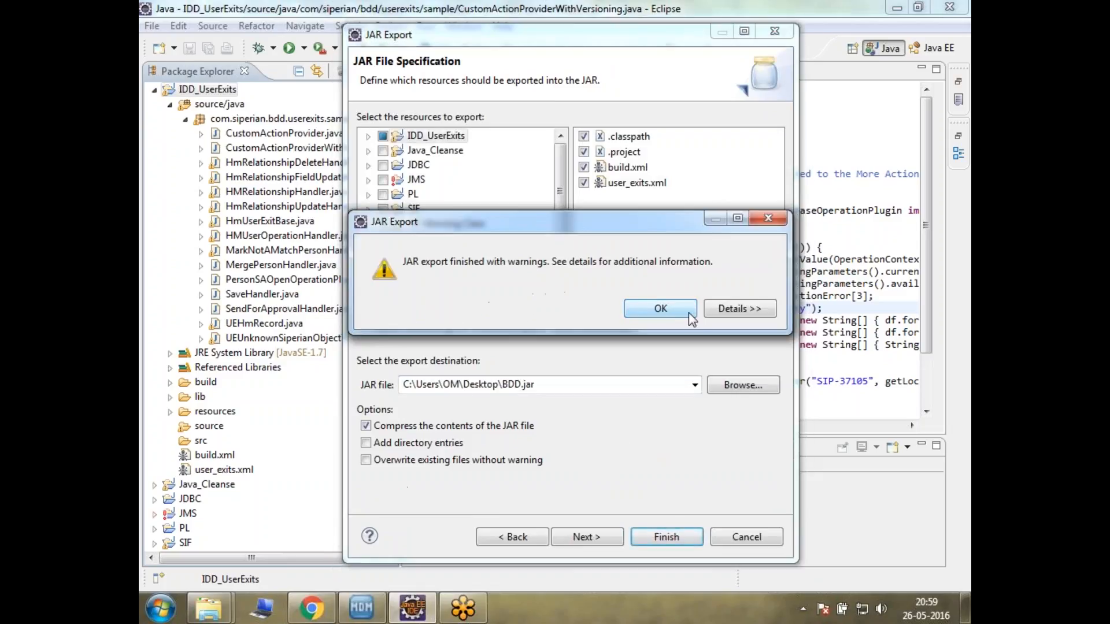
{"action": "mouse_move", "coordinate": [515, 271]}
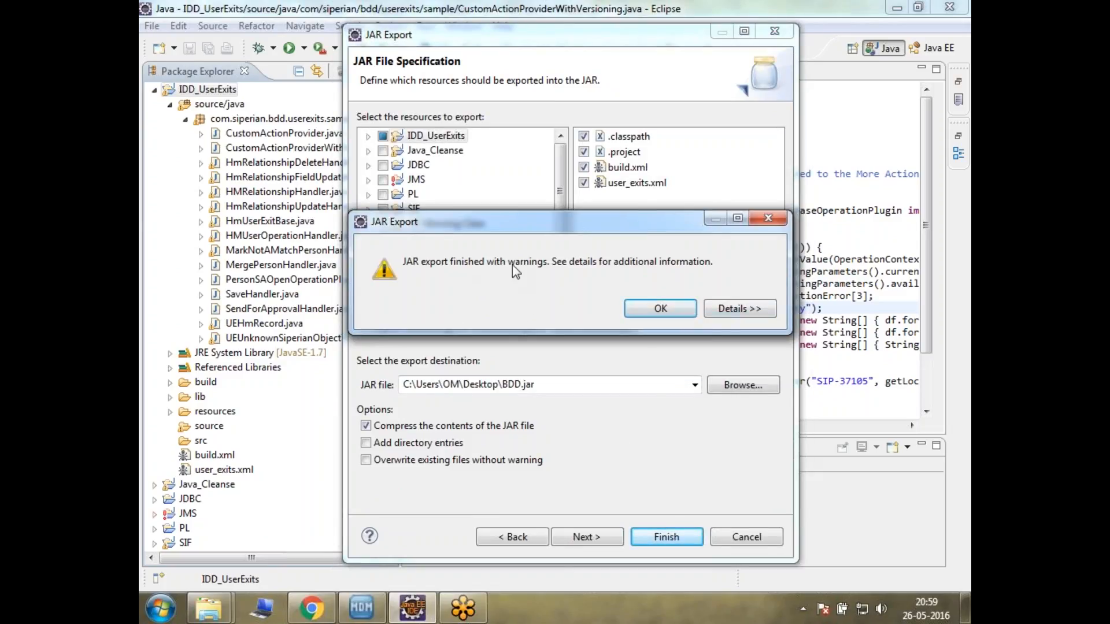
{"action": "left_click", "coordinate": [659, 307]}
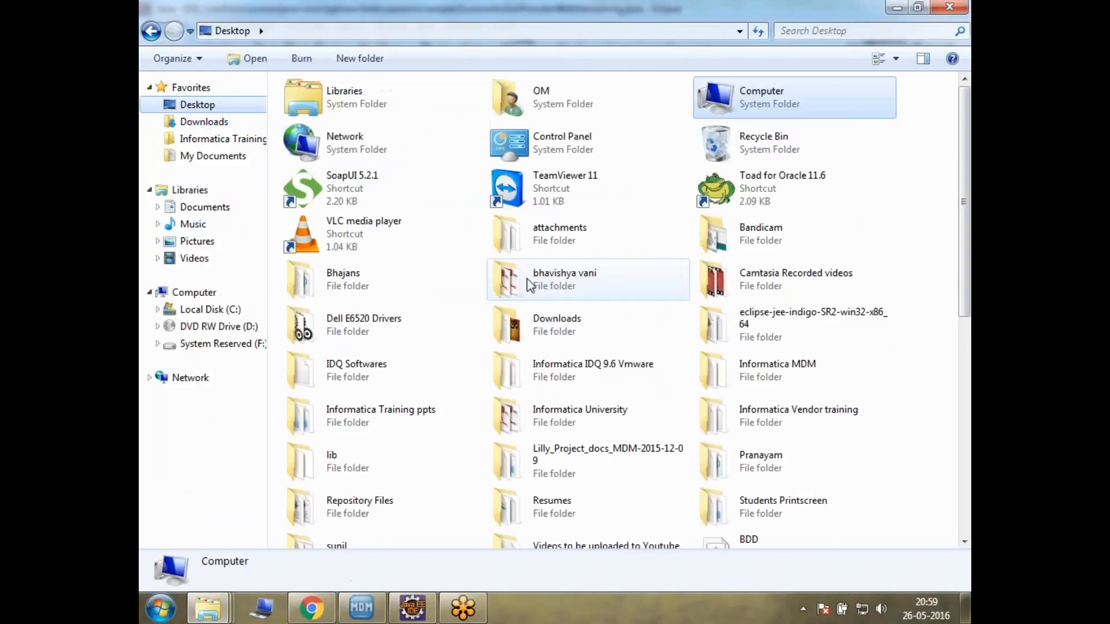
Select BDD.jar on the Desktop to show it as a 1.16 MB executable JAR, then return to Eclipse
{"action": "scroll", "scroll_direction": "down", "scroll_amount": 3}
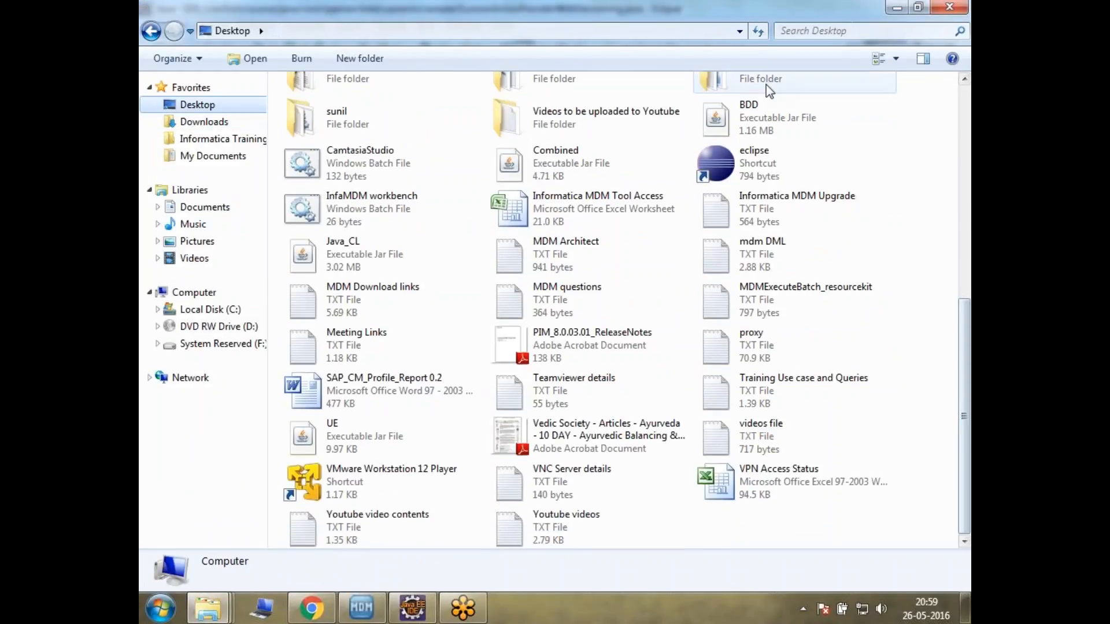
{"action": "left_click", "coordinate": [778, 118]}
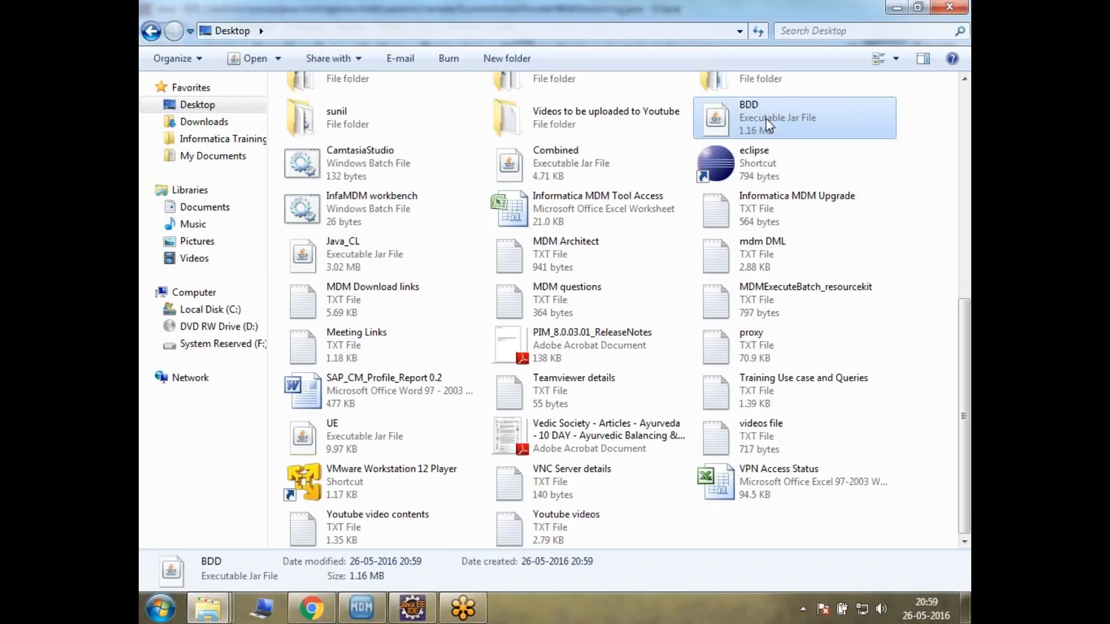
{"action": "left_click", "coordinate": [411, 607]}
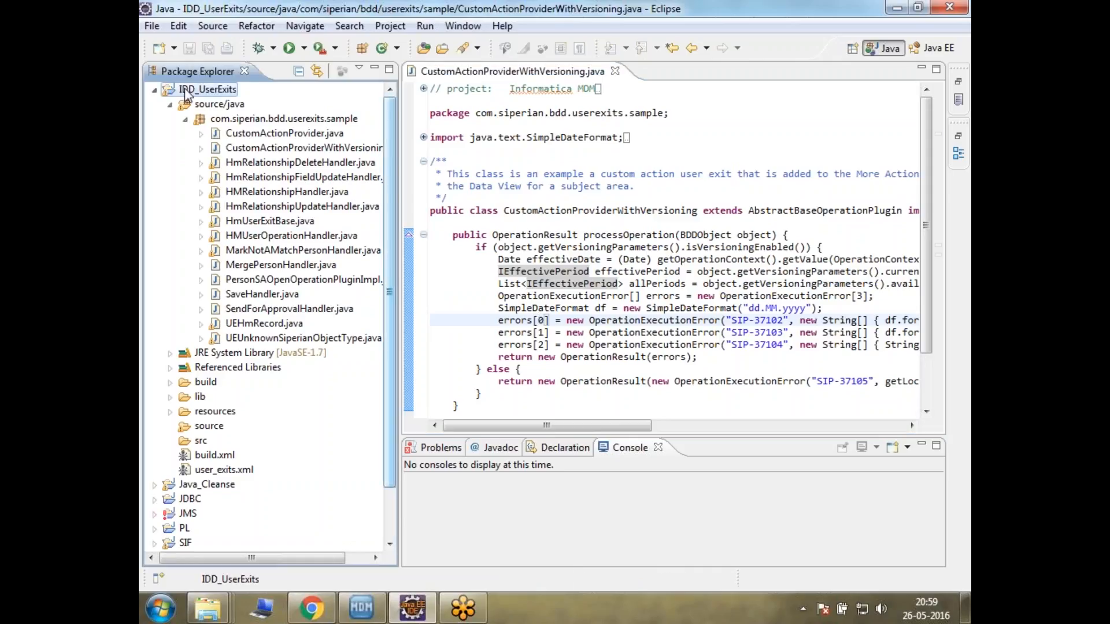
Check the source/java folder's New options, then show the IDD_UserExits project's context actions
{"action": "left_click", "coordinate": [151, 25]}
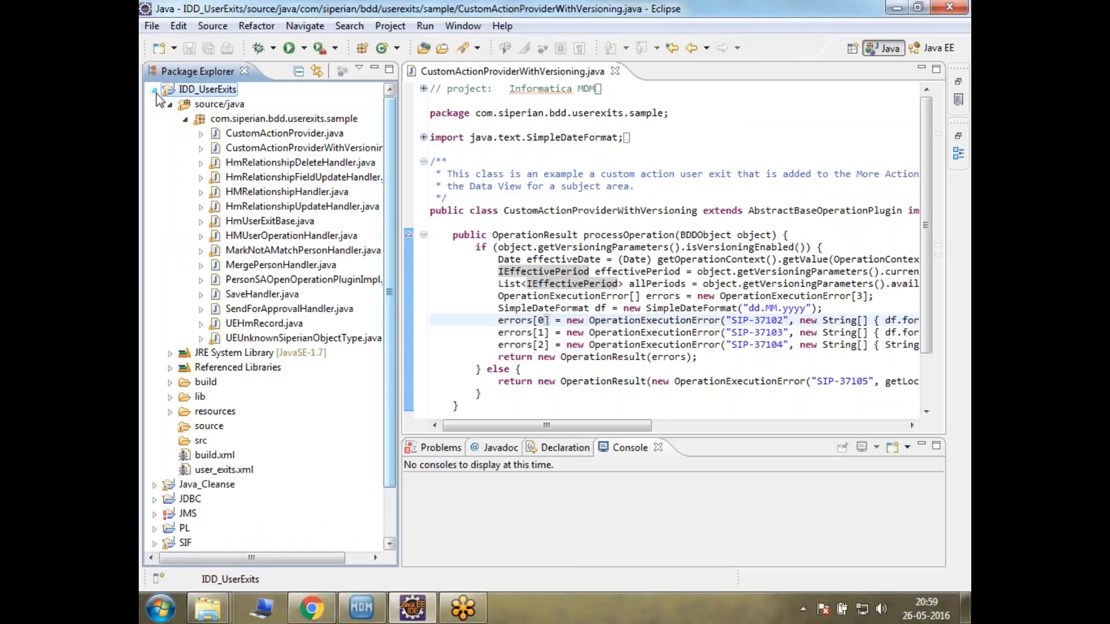
{"action": "left_click", "coordinate": [220, 104]}
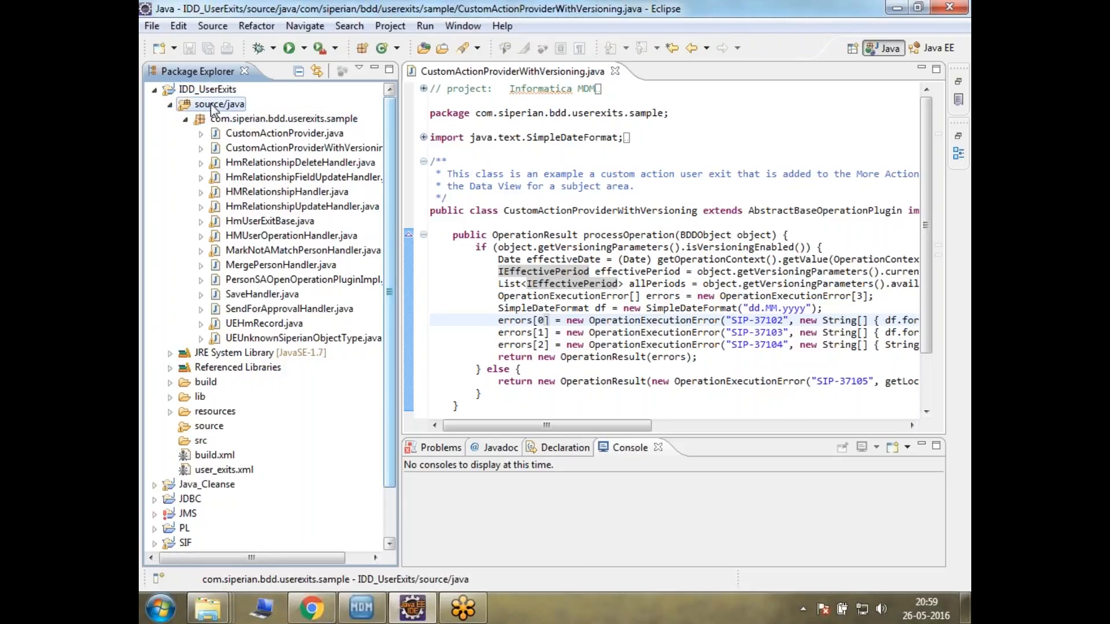
{"action": "right_click", "coordinate": [219, 104]}
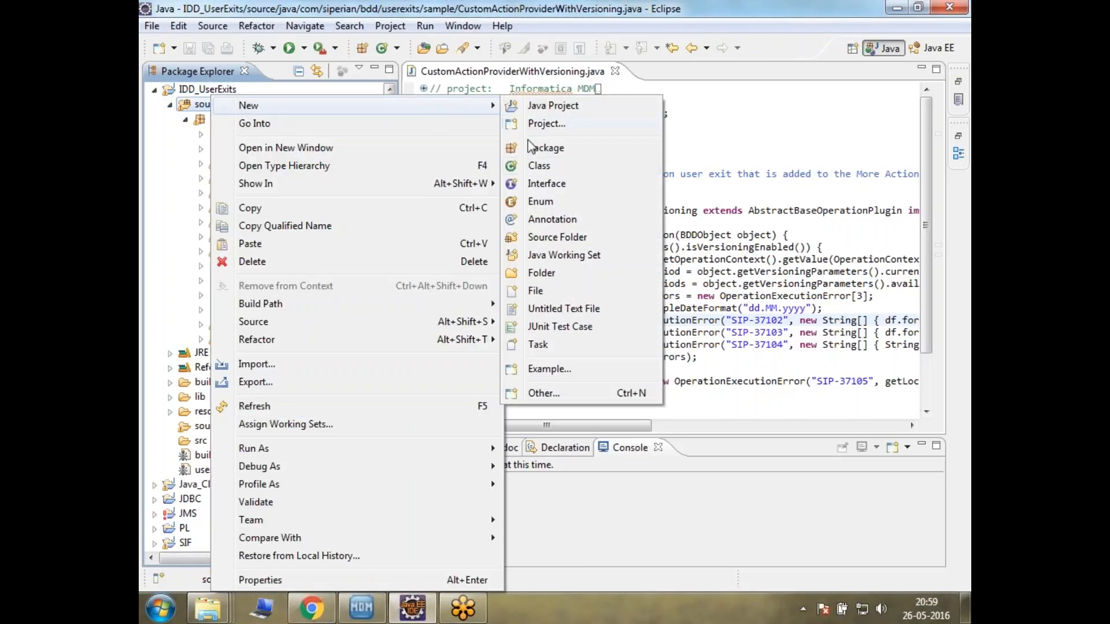
{"action": "mouse_move", "coordinate": [538, 165]}
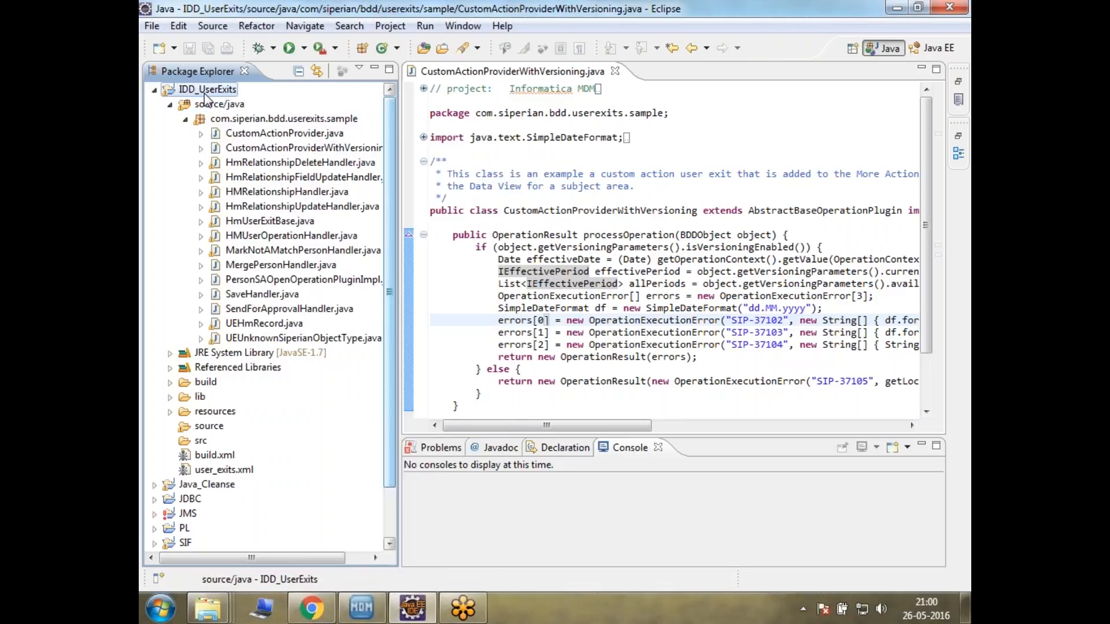
{"action": "right_click", "coordinate": [205, 89]}
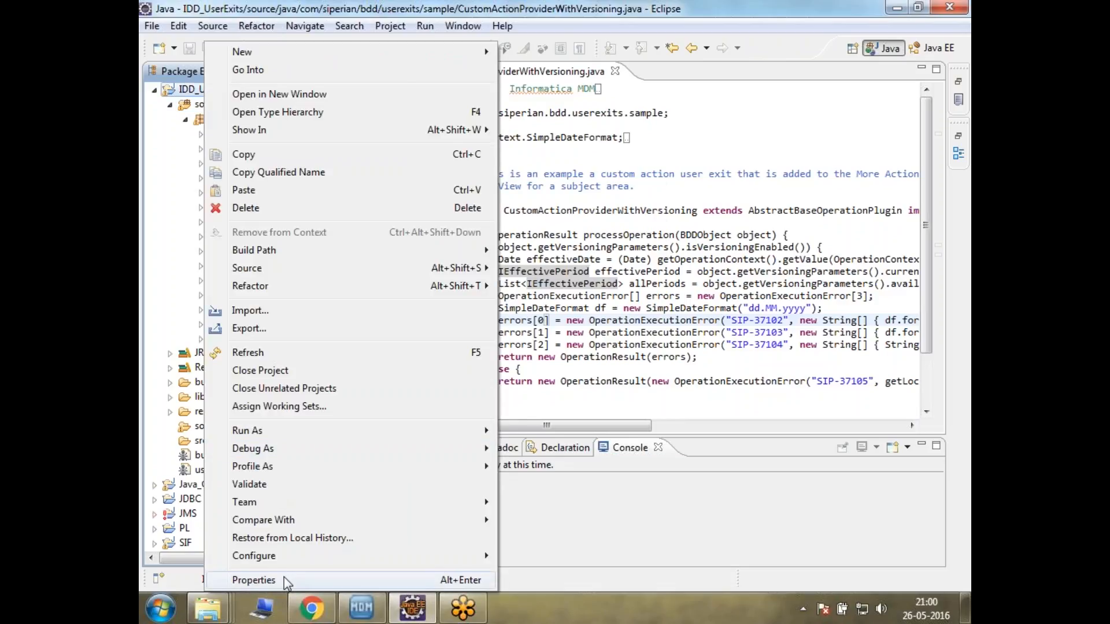
{"action": "left_click", "coordinate": [254, 579]}
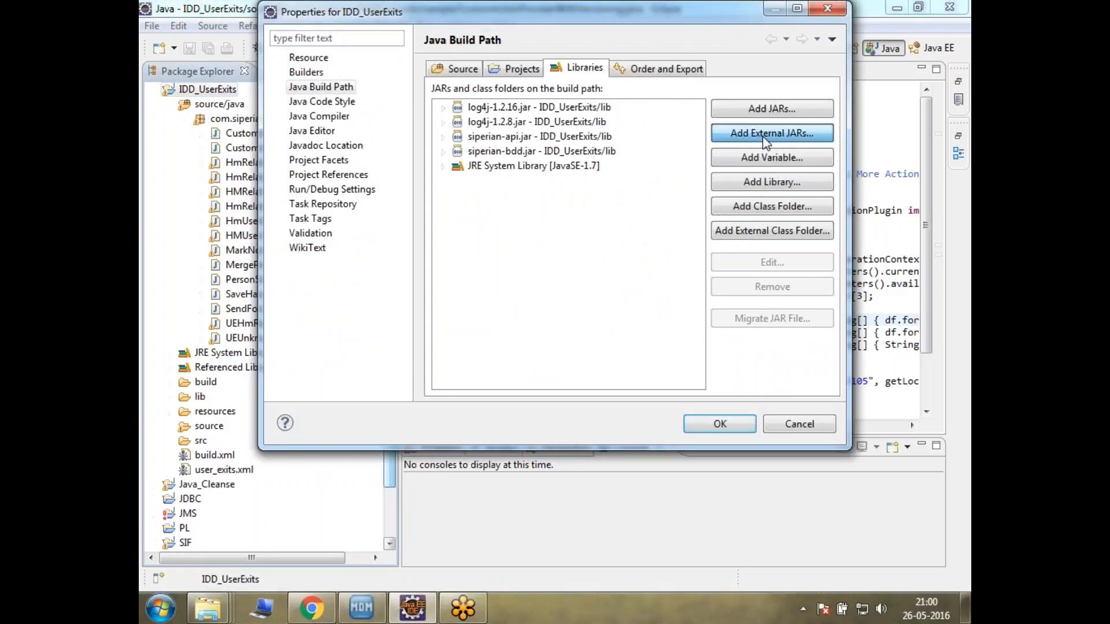
{"action": "left_click", "coordinate": [771, 133]}
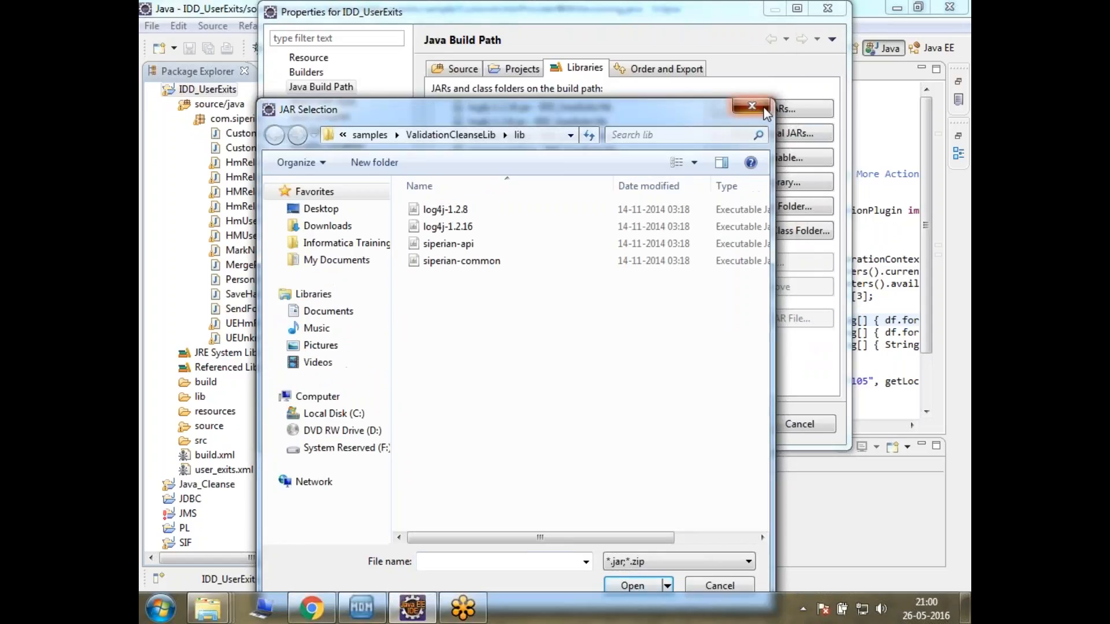
{"action": "left_click", "coordinate": [751, 107]}
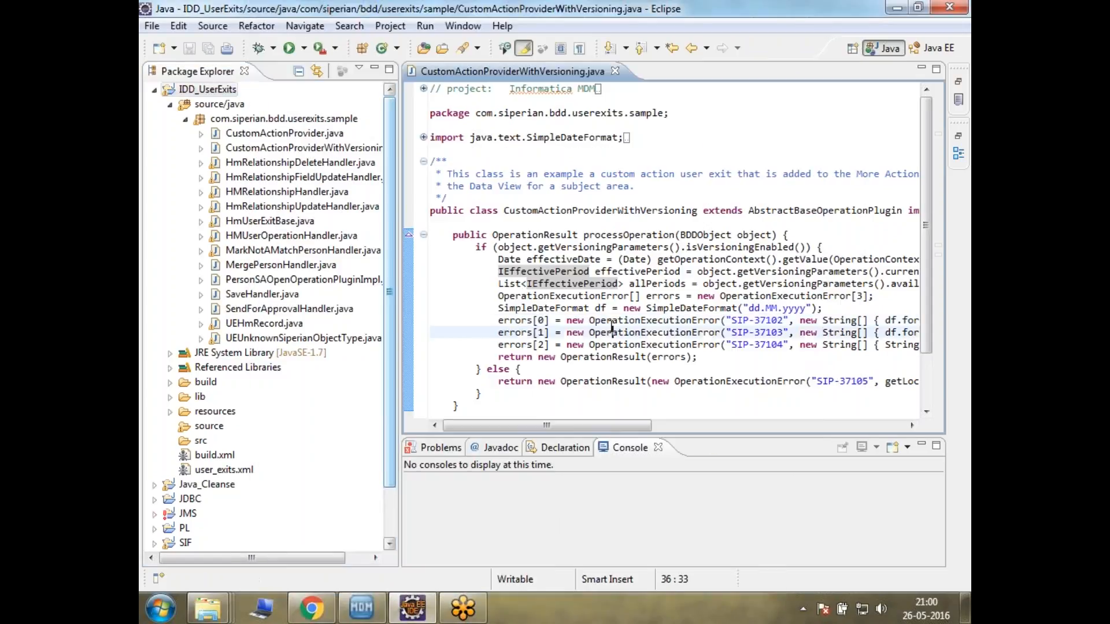